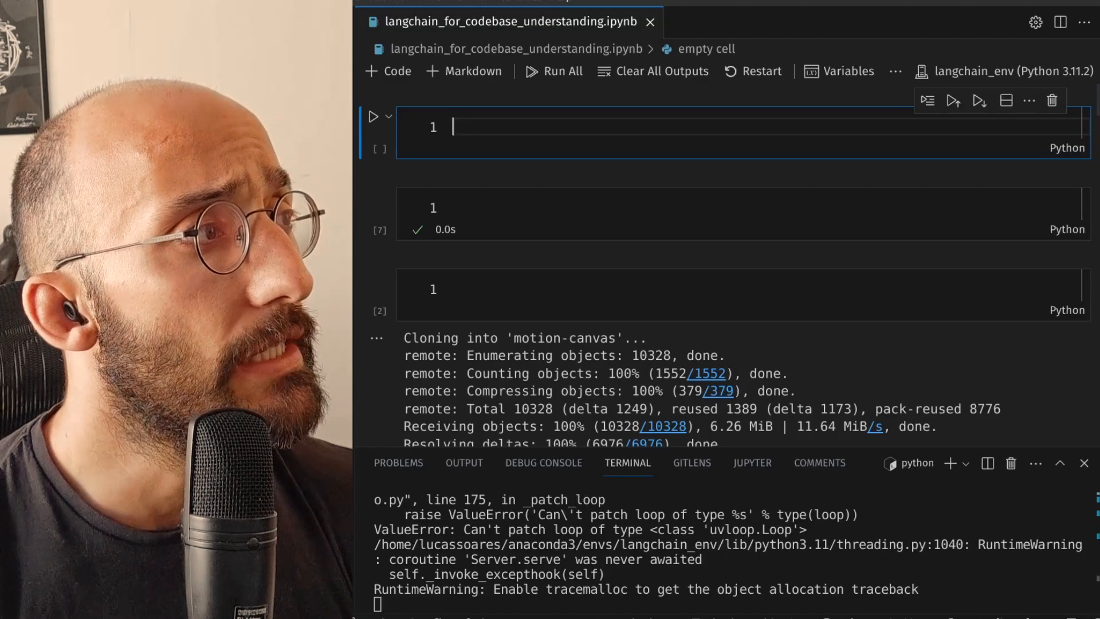
- Add a commented '#!pip install --upgrade langchain deeplake openai tiktoken' line in the first cell
type("#!pip install --upgrade langchain deeplake openai tiktoken")
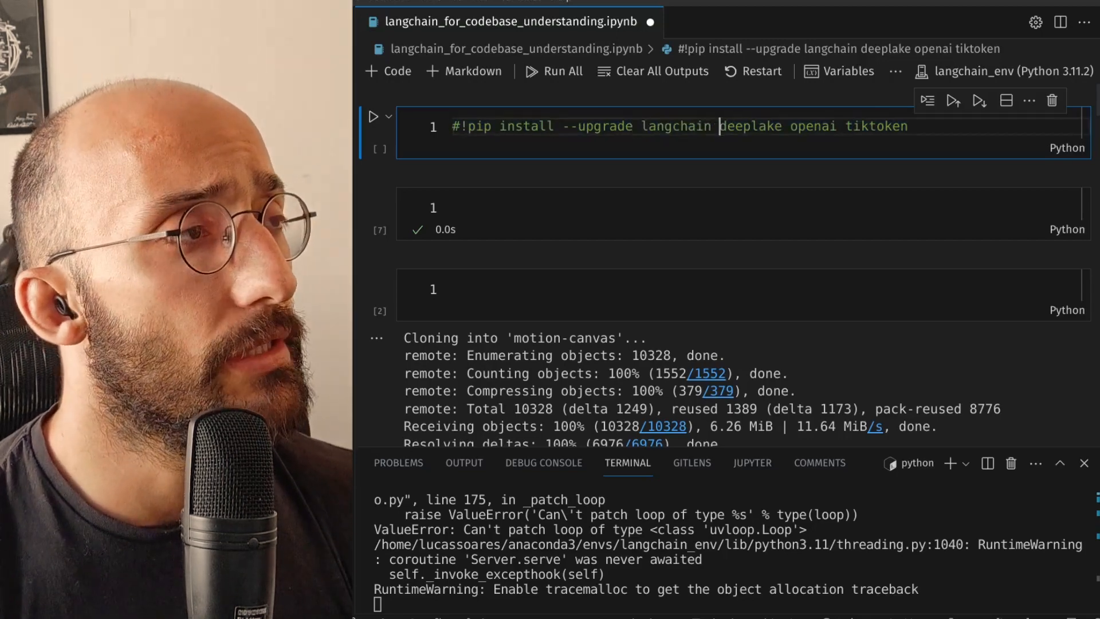
- Write the setup cell importing os, getpass, DeepLake and setting os.environ ACTIVELOOP_TOKEN to 'your api key'
double_click(676, 126)
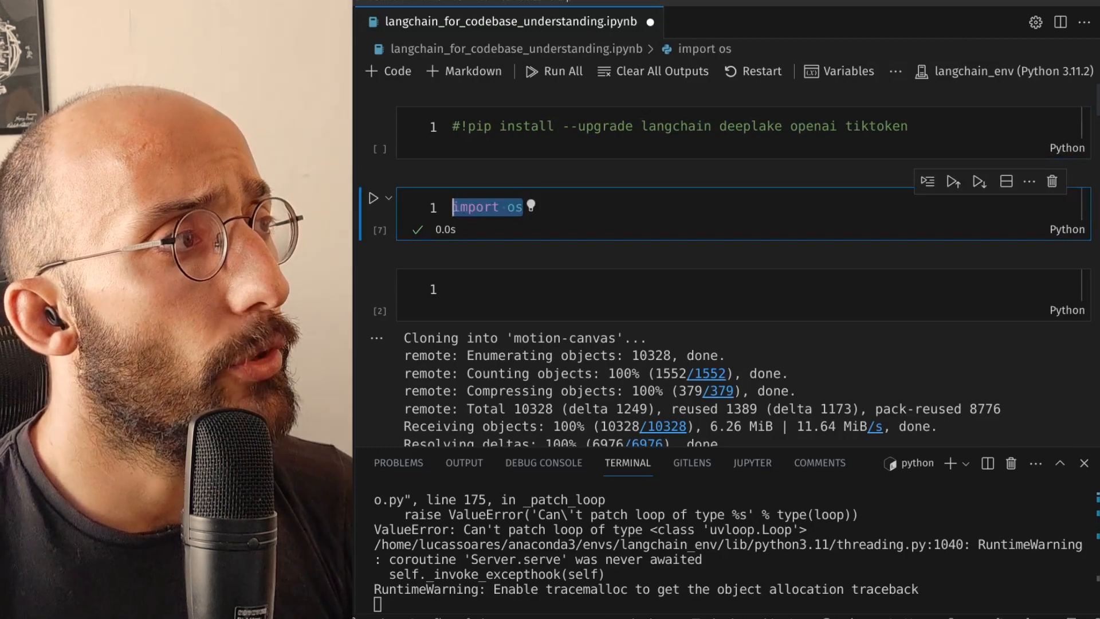
type("import getpass")
type("from langchain.embeddings.openai import OpenAIEmbeddings")
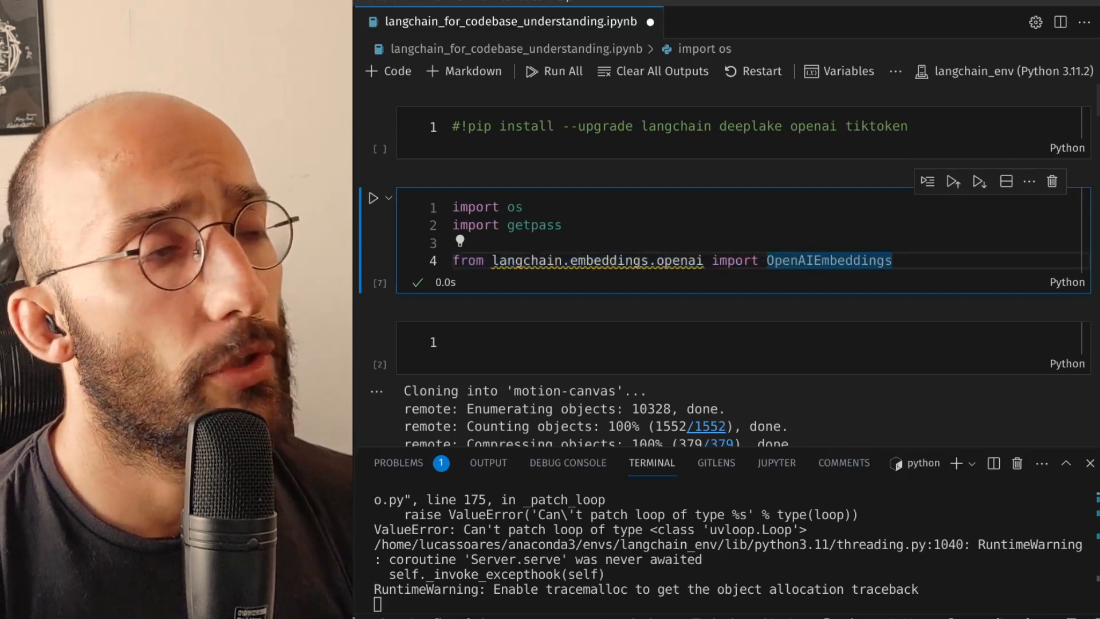
type("from langchain.vectorstores import DeepLake")
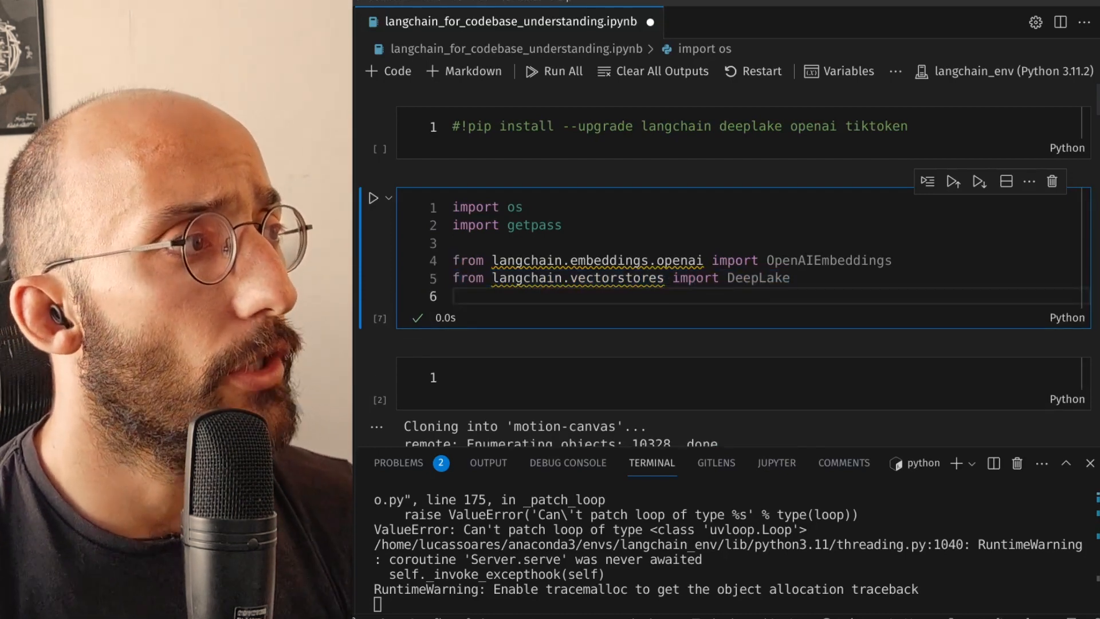
type("os.environ[\"ACTIVELOOP_TOKEN\"] = \"your api key\"")
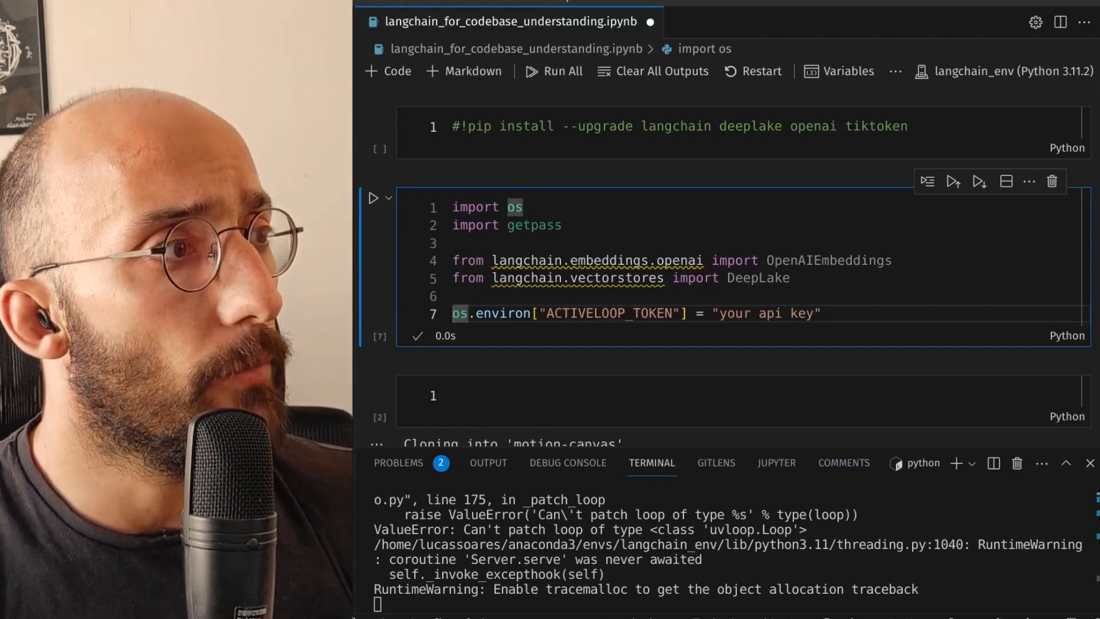
mouse_move(827, 260)
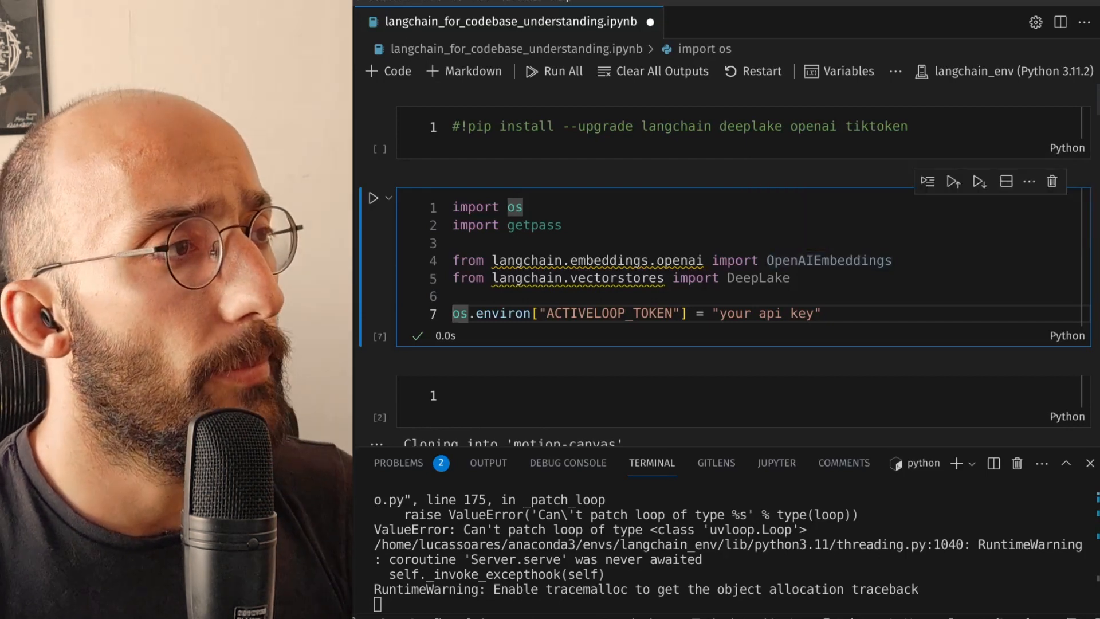
key("enter")
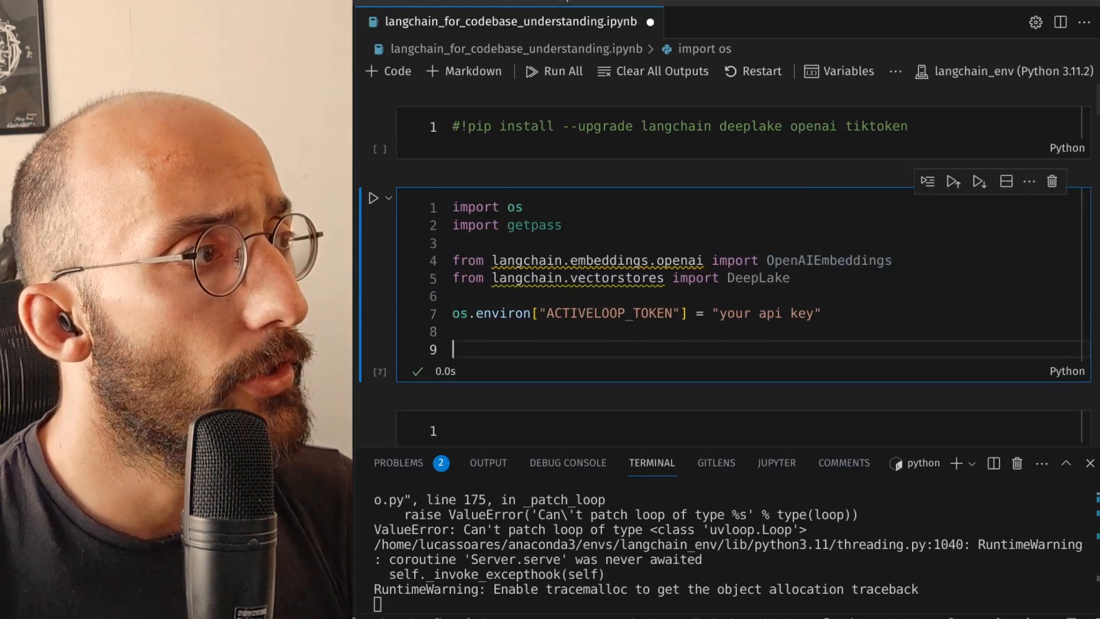
- Create embeddings = OpenAIEmbeddings(disallowed_special=()) and highlight the motion-canvas repository path in the clone URL
type("embeddings = OpenAIEmbeddings(disallowed_special=())")
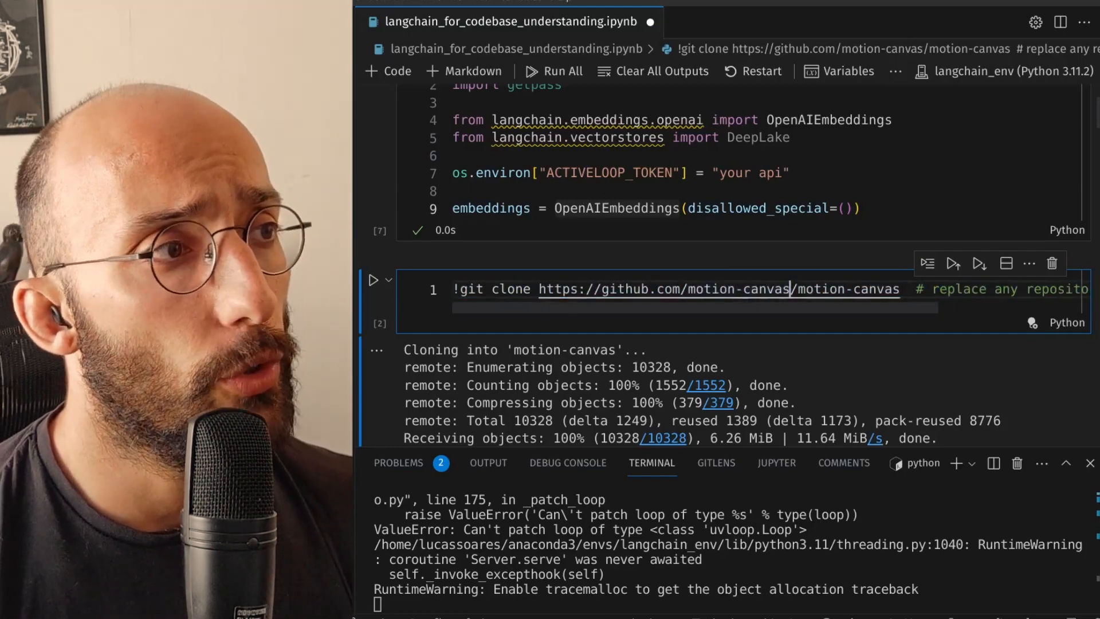
double_click(846, 289)
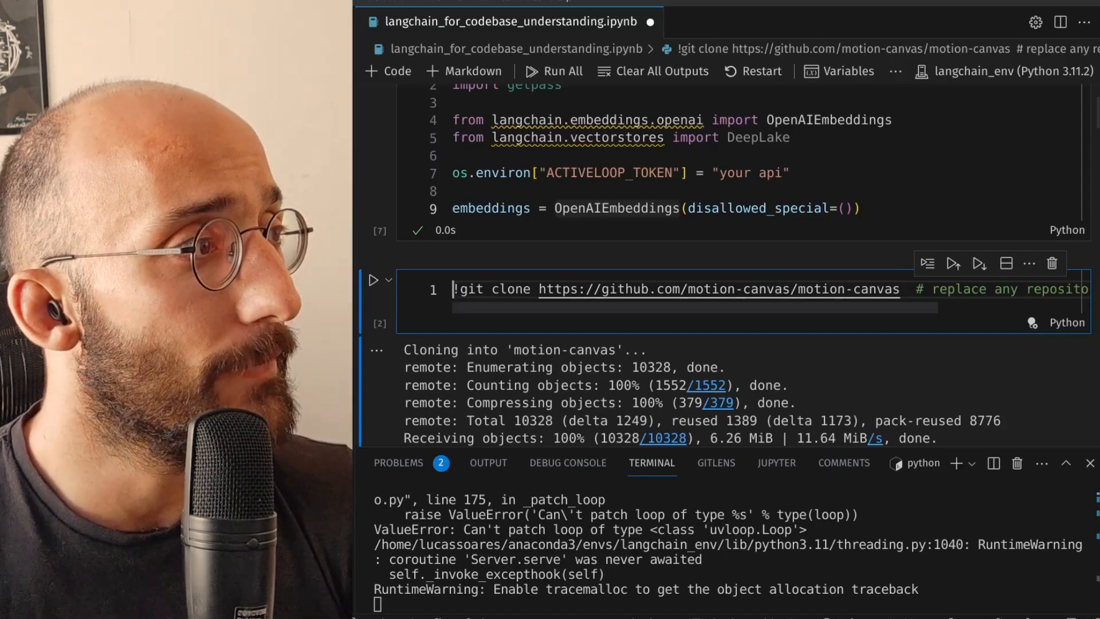
- Import os and TextLoader and set root_dir to './motion-canvas'
scroll("down", 3)
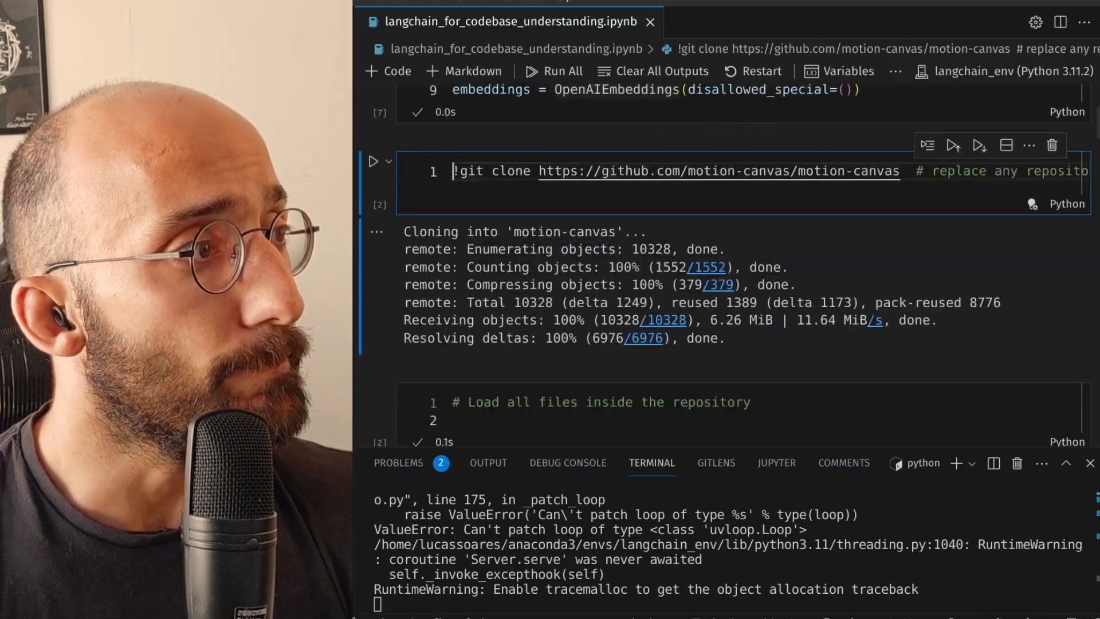
scroll("down", 3)
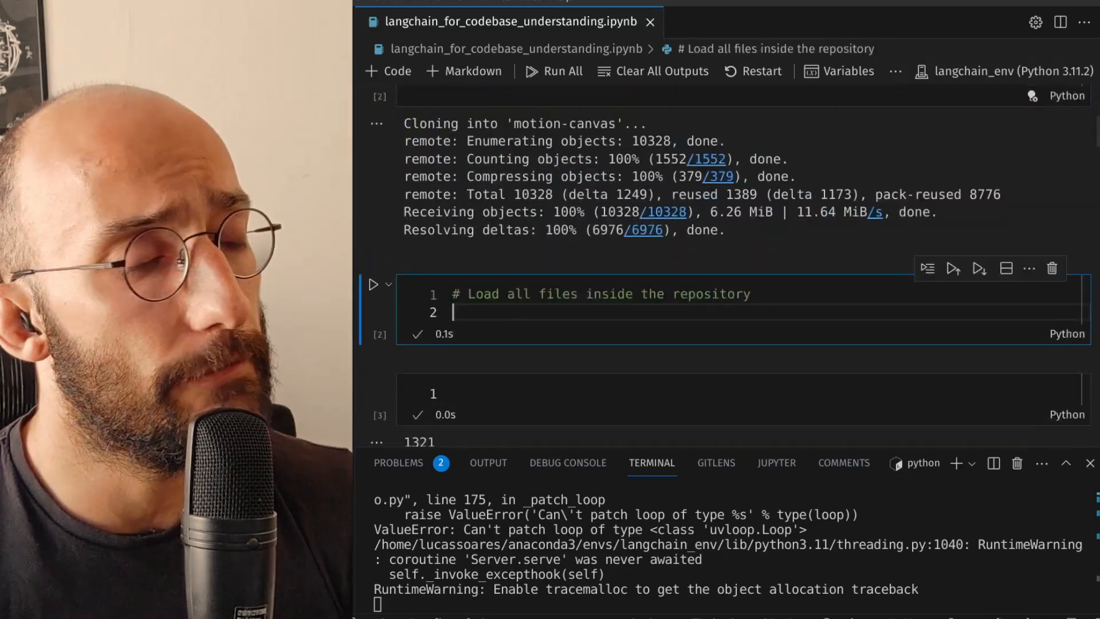
type("import os")
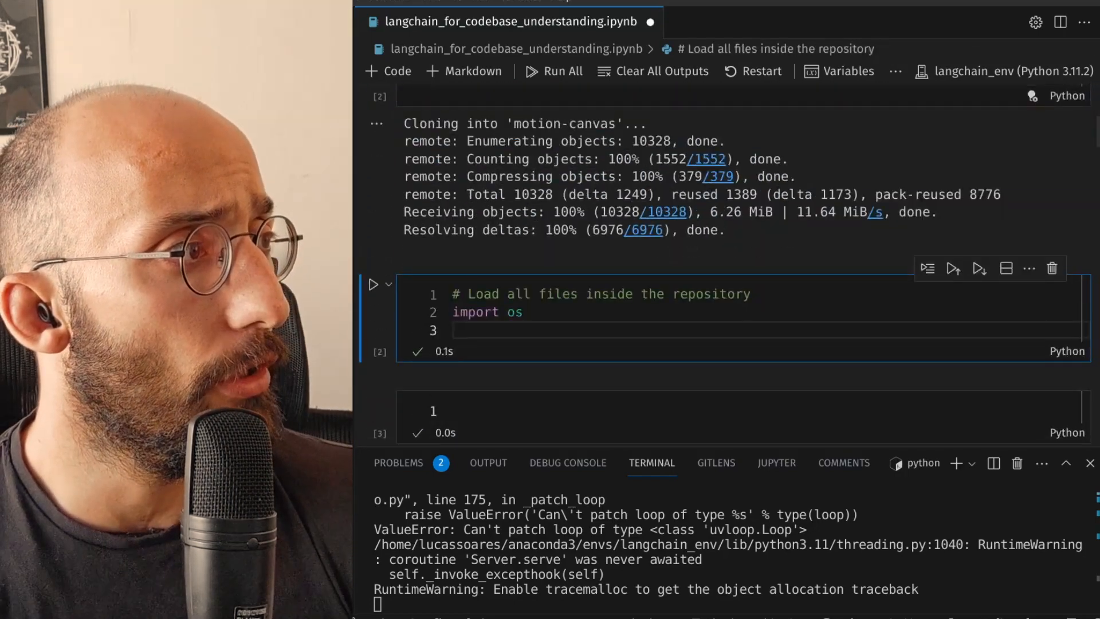
type("from langchain.document_loaders import TextLoader")
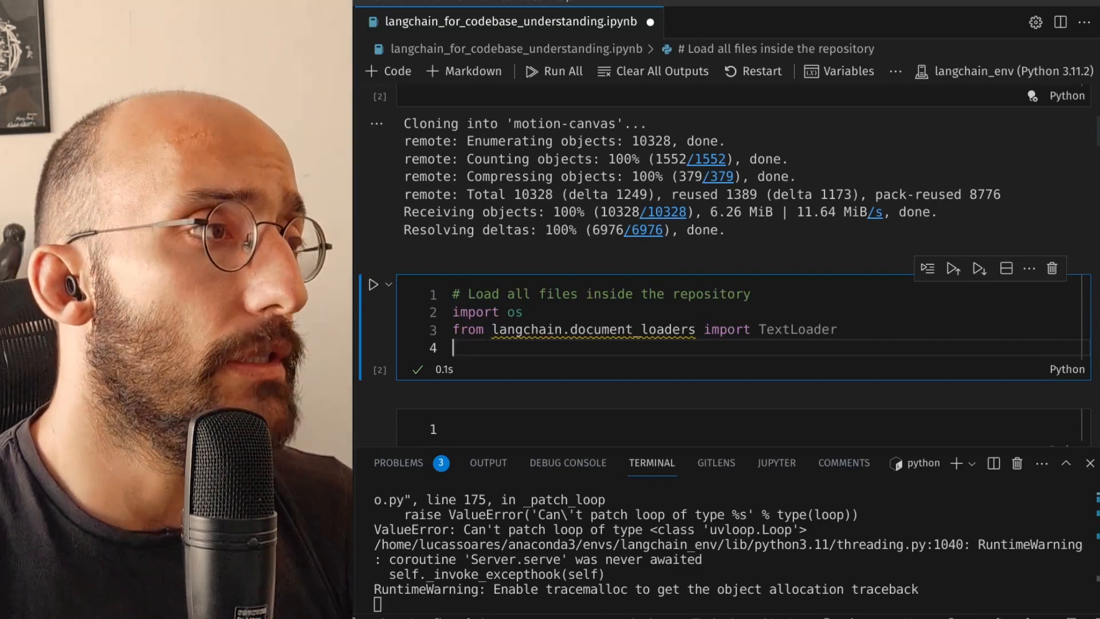
type("root_dir = './motion-canvas'")
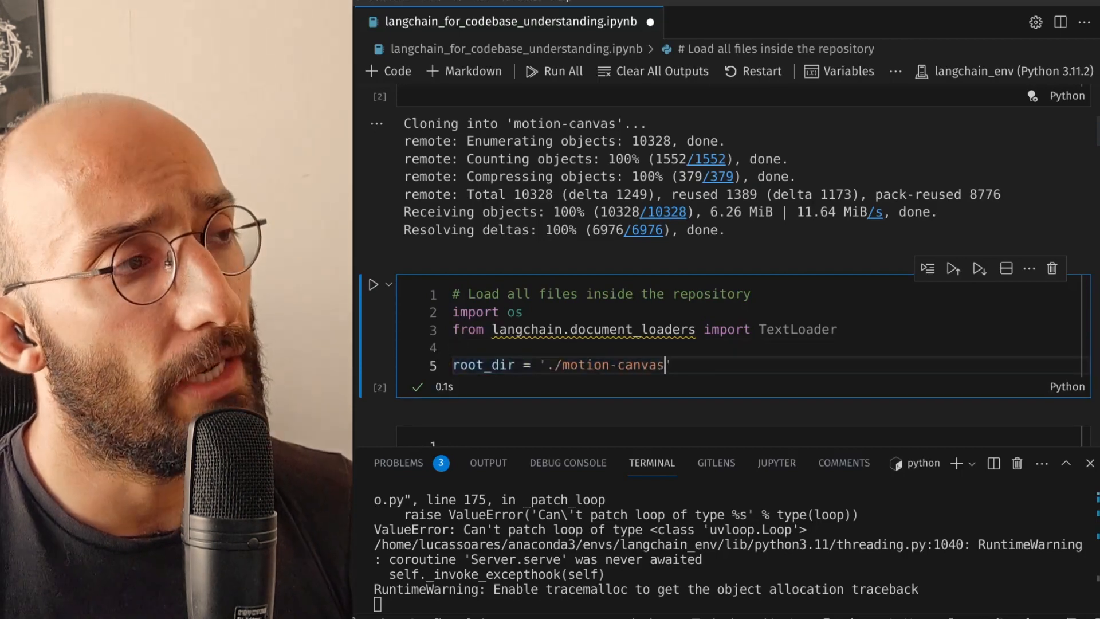
double_click(613, 364)
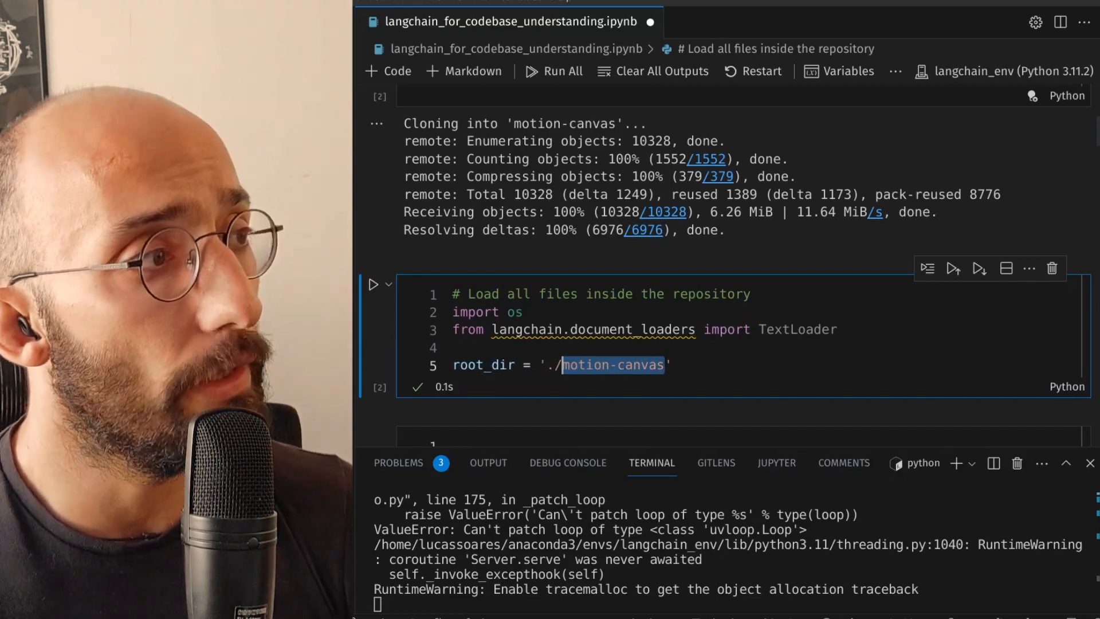
- Build docs = [] with an os.walk loop extending docs via loader.load_and_split() inside try/except Exception
type("docs =")
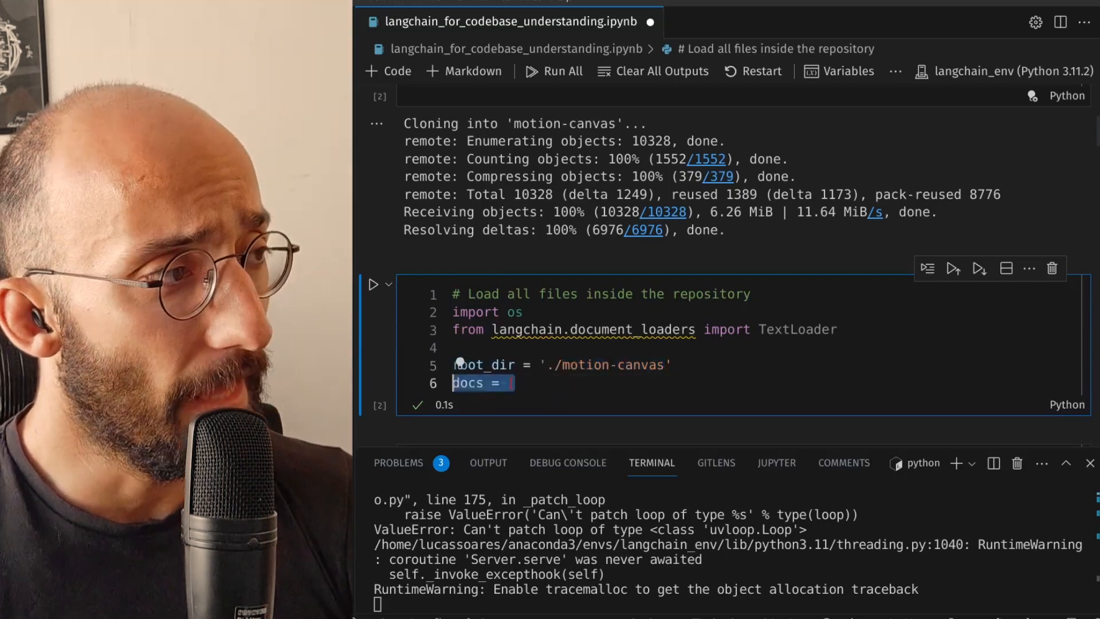
type("[]")
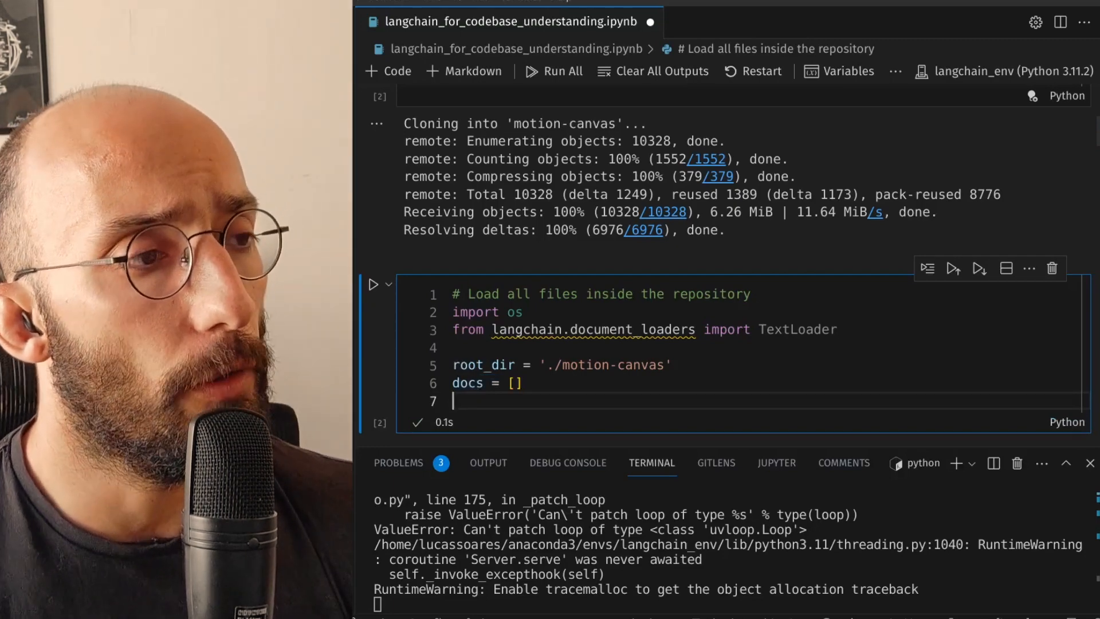
type("for dirpath, dirnames, filenames in os.walk(root_dir):")
type("loader = TextLoader(os.path.join(dirpath, file), encoding='utf-8")
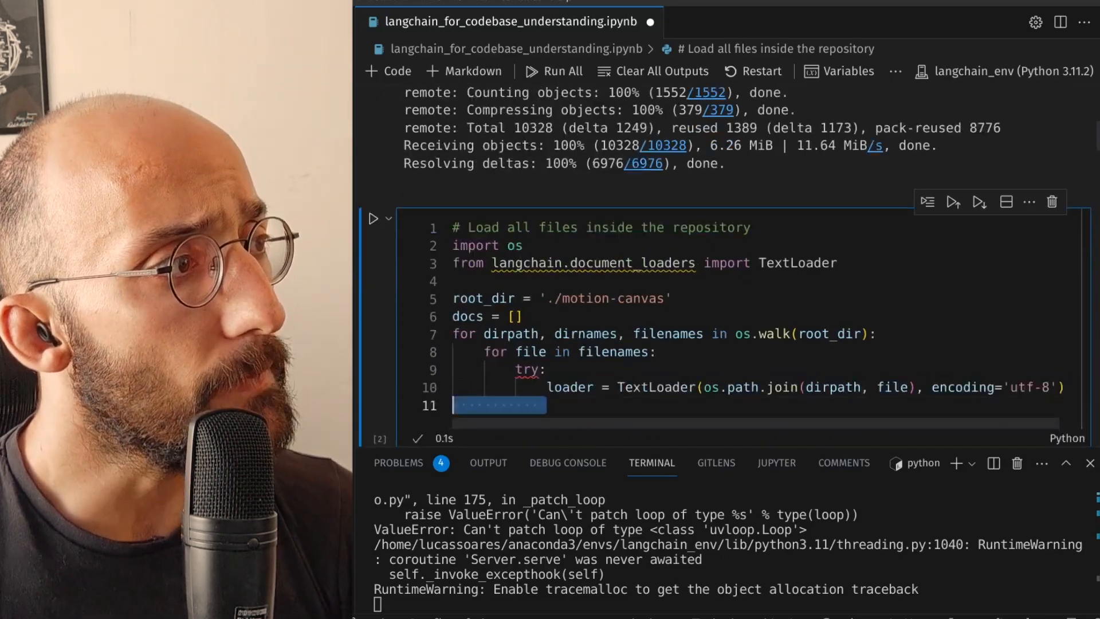
type("docs.extend(loader.load_and_split())")
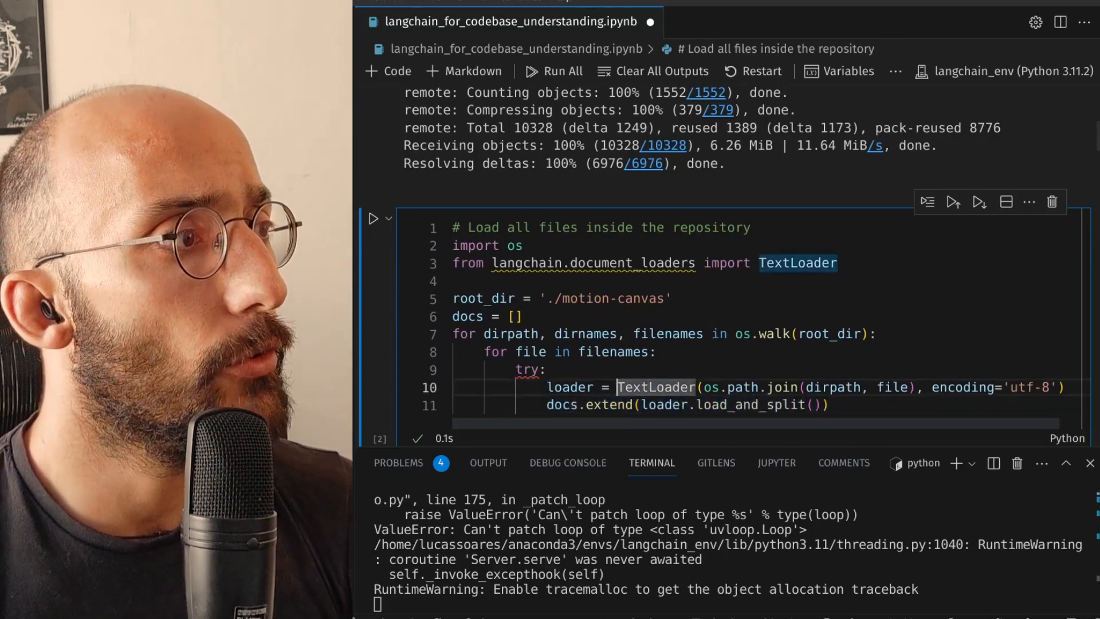
type("except Exception as e:")
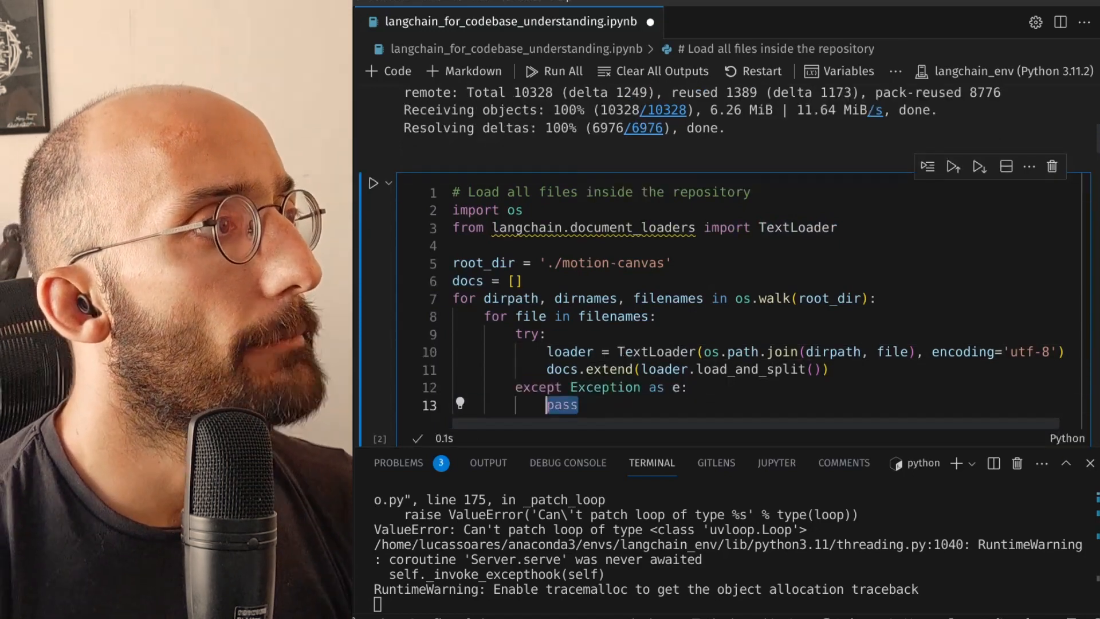
- Check print(len(docs)) shows 1321 documents and clear the chunking cell's code
scroll("down", 3)
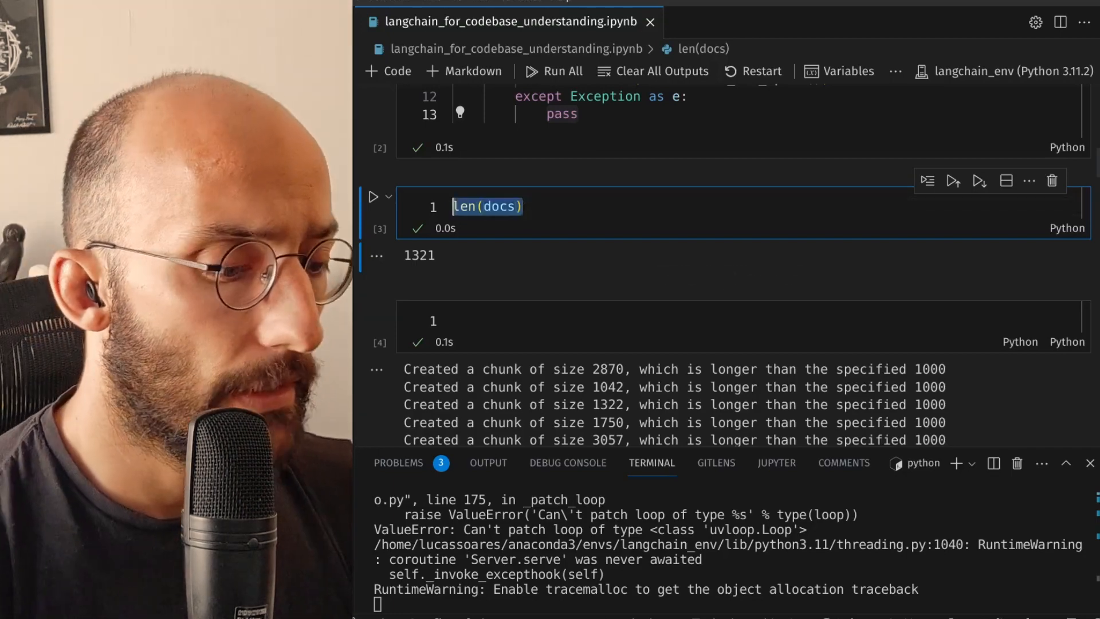
type("(")
type("docs")
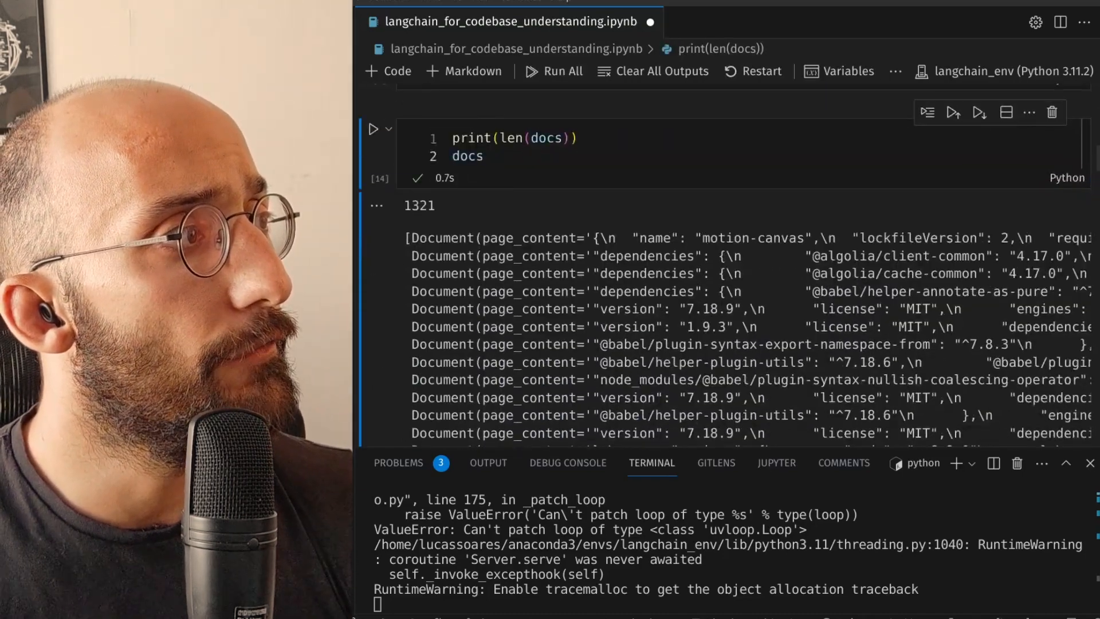
double_click(442, 238)
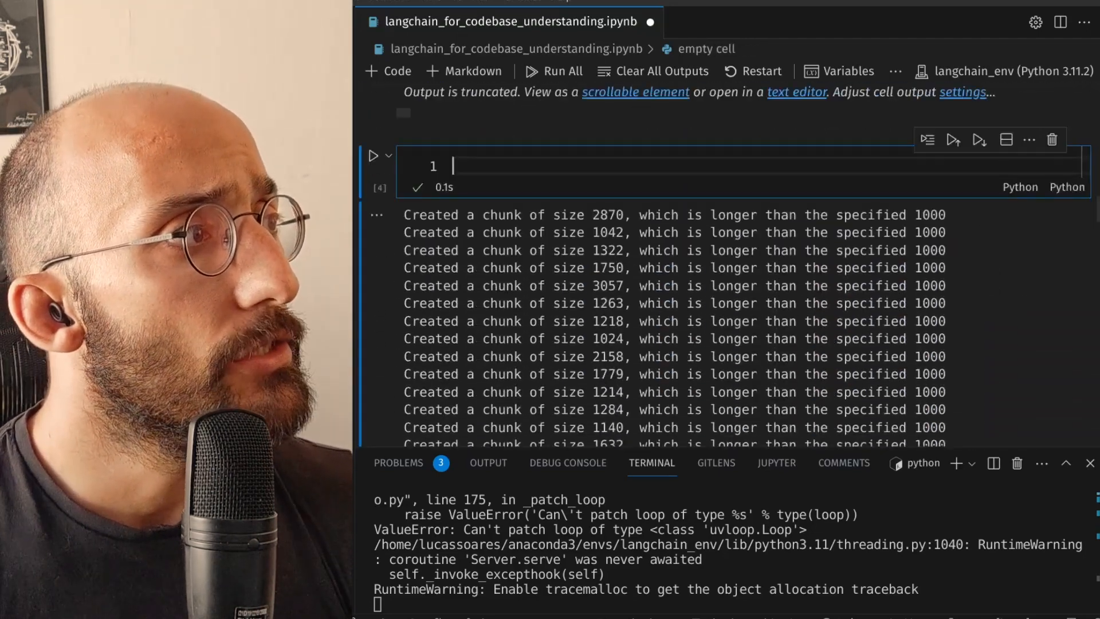
- Import CharacterTextSplitter with chunk_size=1000, chunk_overlap=0 and set texts = text_splitter.split_documents(docs)
type("# Chunk the files")
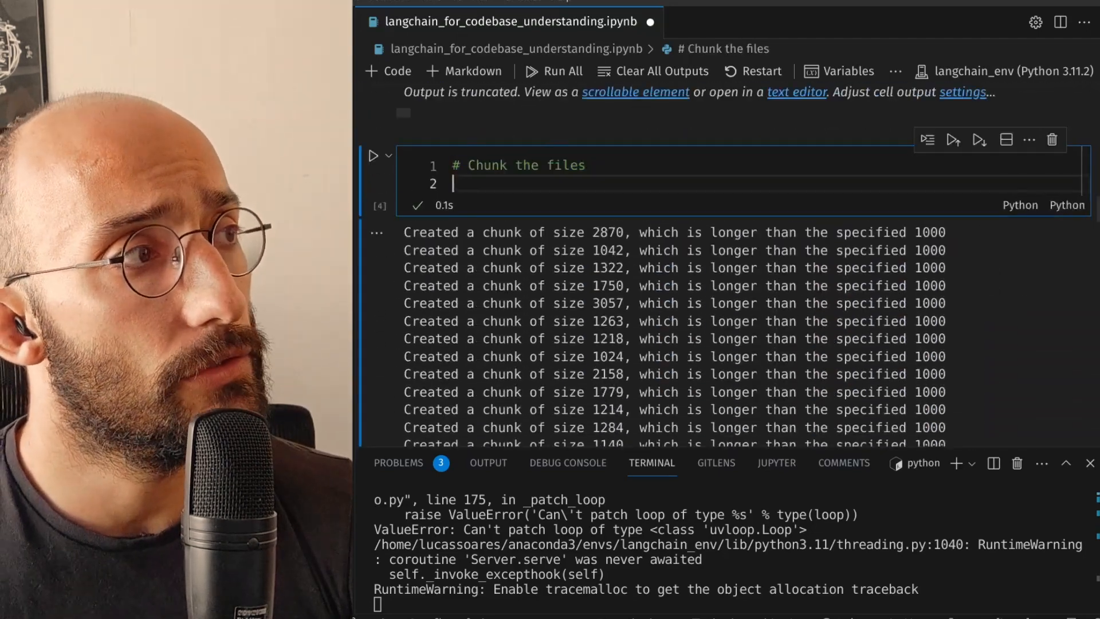
type("from langchain.text_splitter import CharacterTextSplitter")
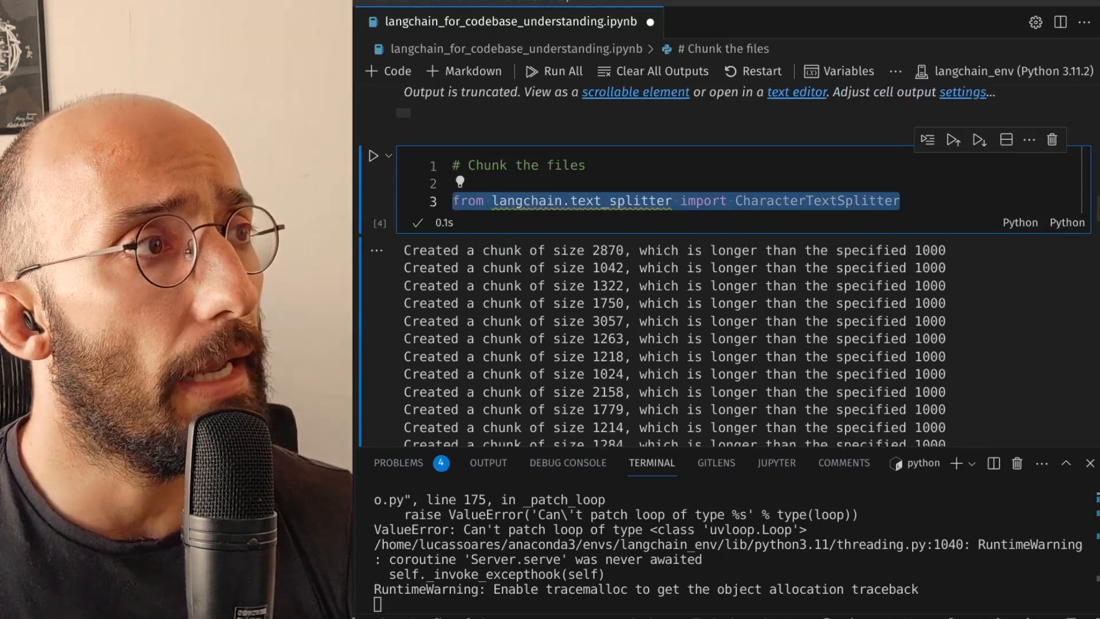
double_click(817, 201)
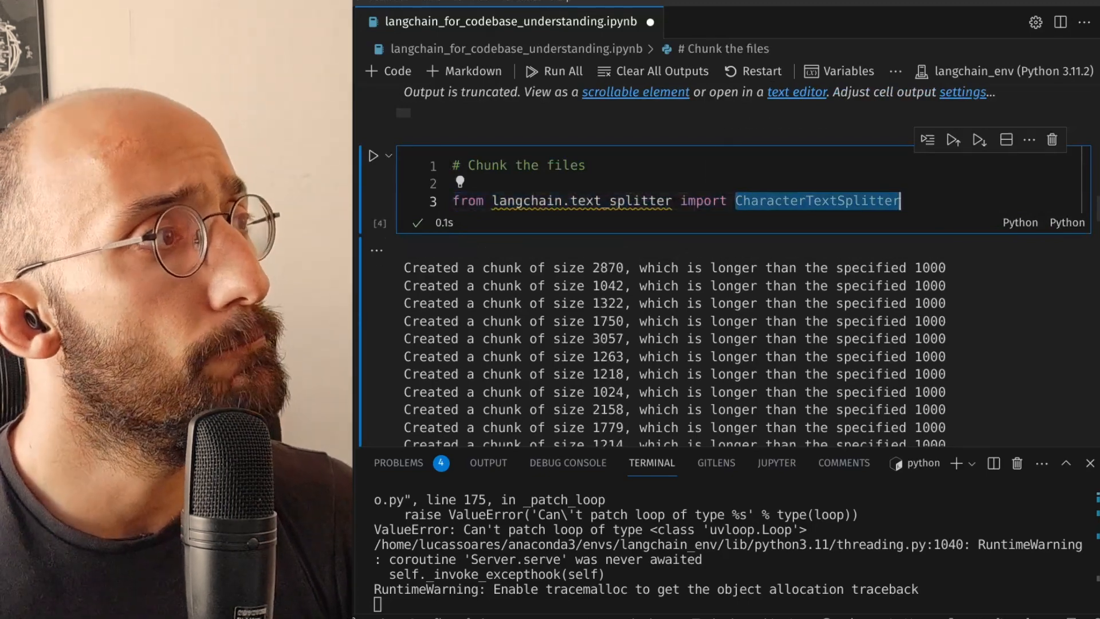
type("text_splitter = CharacterTextSplitter(chunk_size=1000, chunk_overlap=0)")
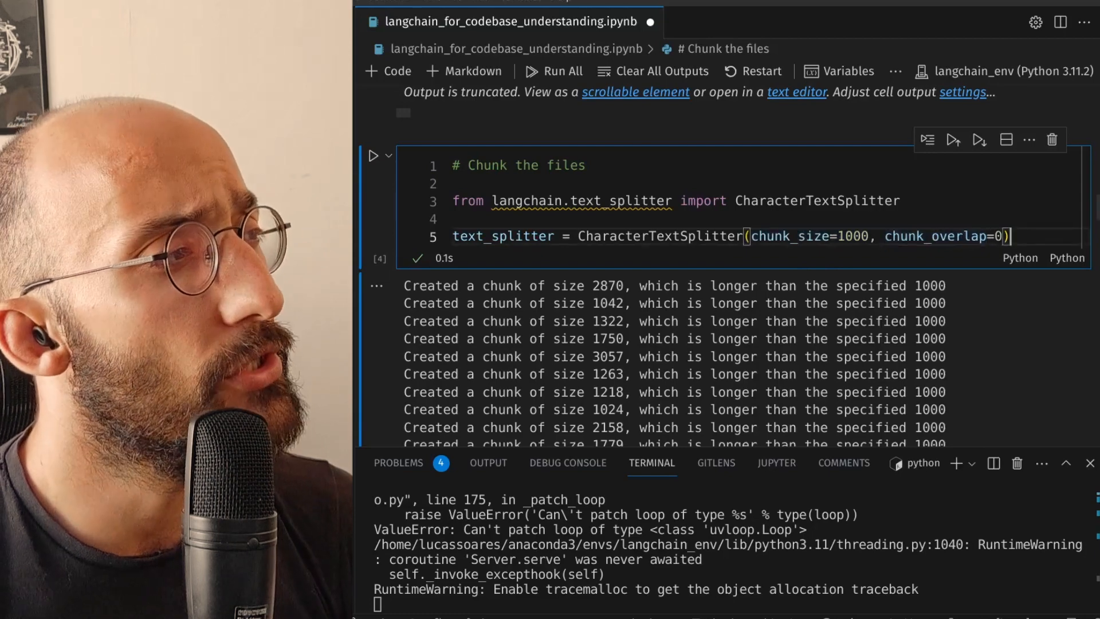
type("texts = text_splitter.split_documents(docs)")
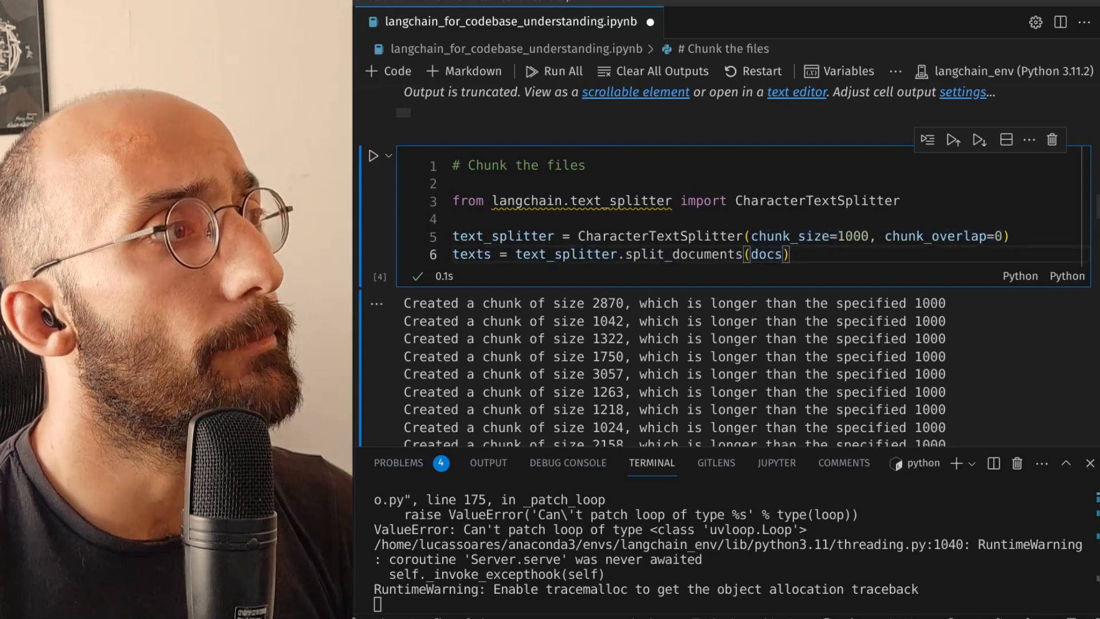
double_click(683, 254)
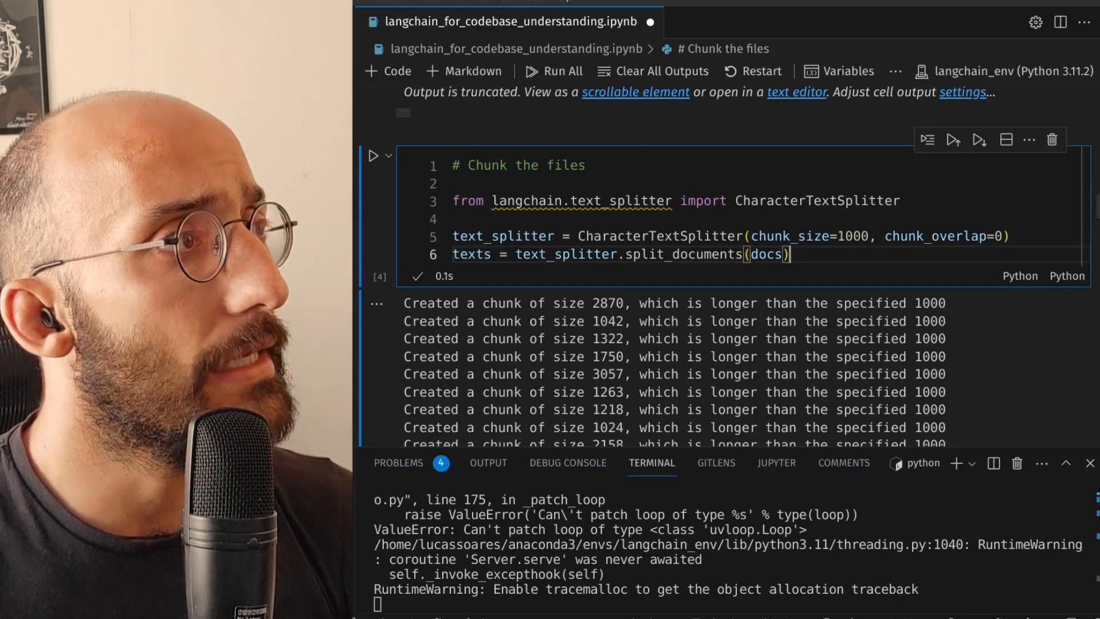
- Set username = "lucasenkrateia" and add db.add_documents(texts) in the Deep Lake dataset cell
scroll("down", 3)
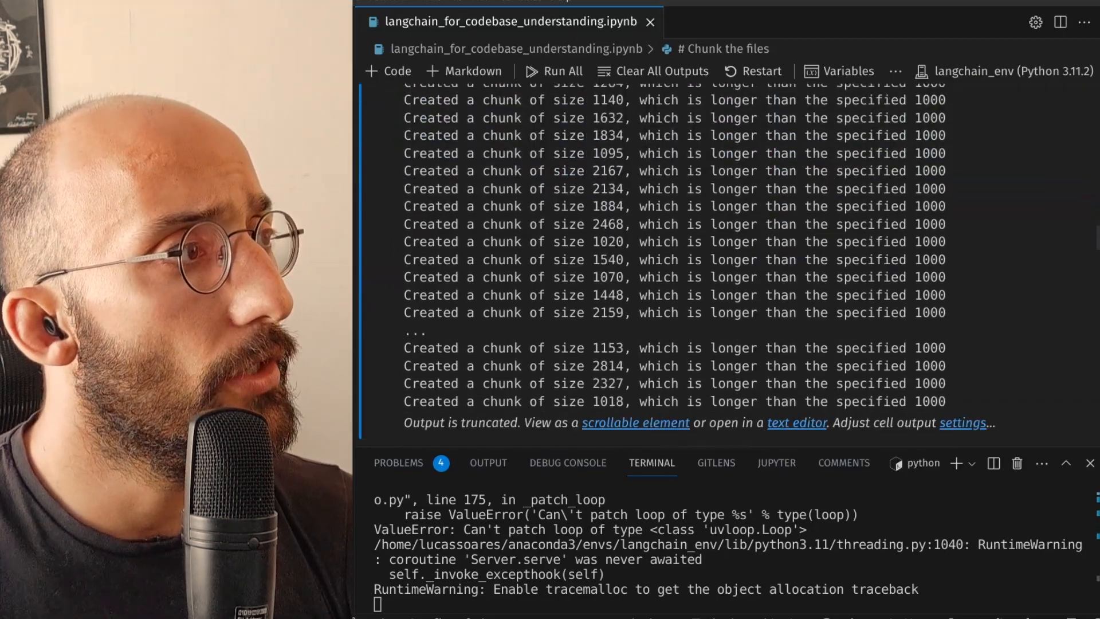
scroll("down", 3)
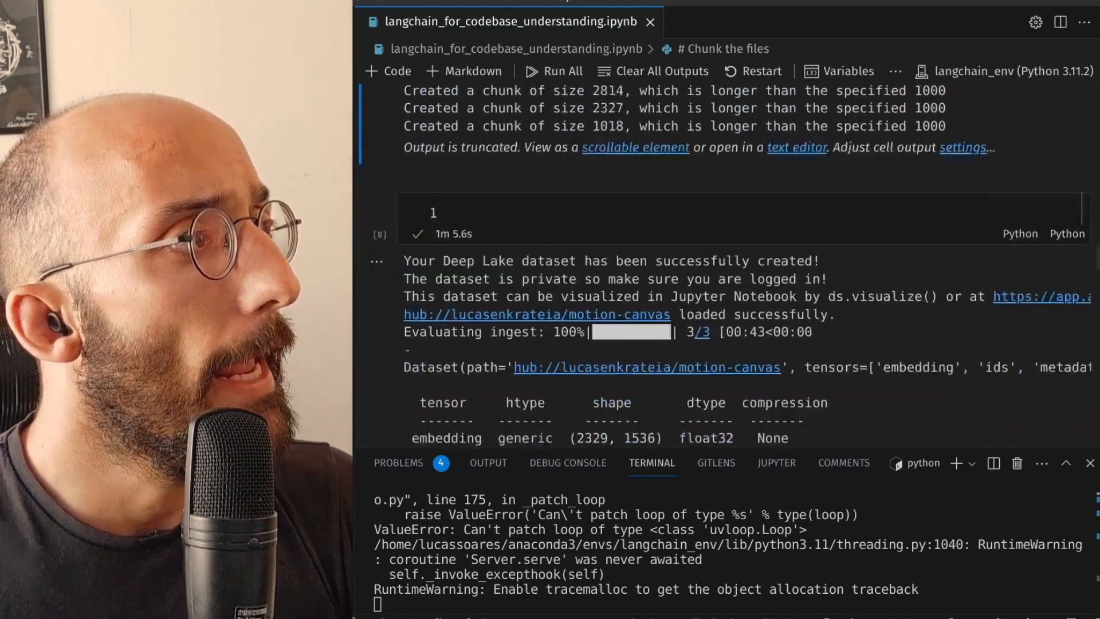
left_click(631, 213)
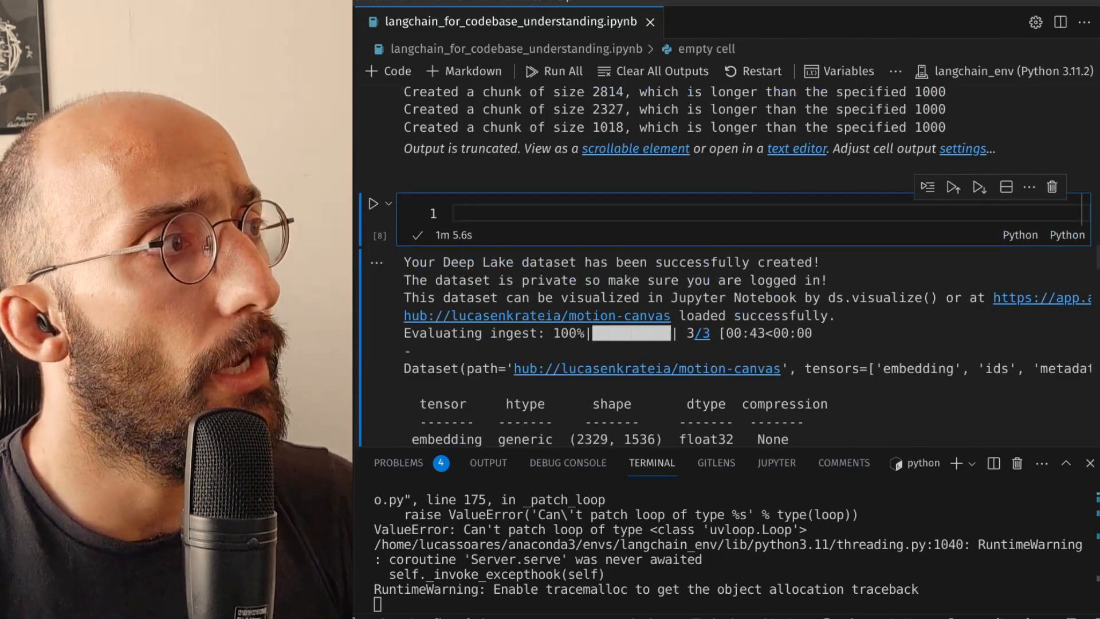
type("username = \"lucasenkrateia\" # replace with your username from app.activeloop.ai")
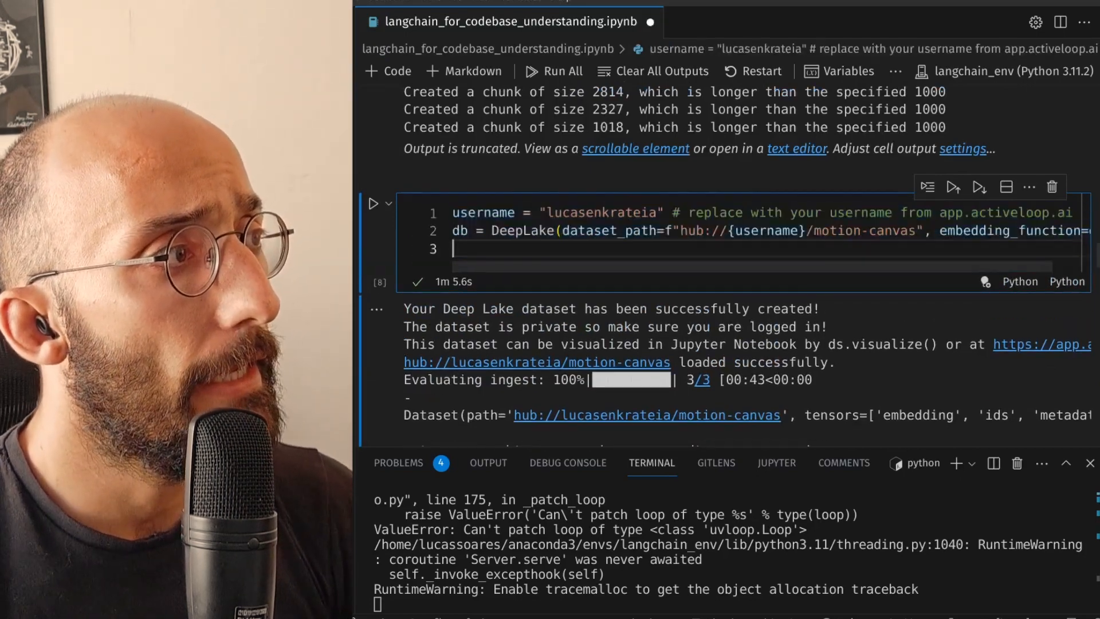
type("db.add_documents(texts)")
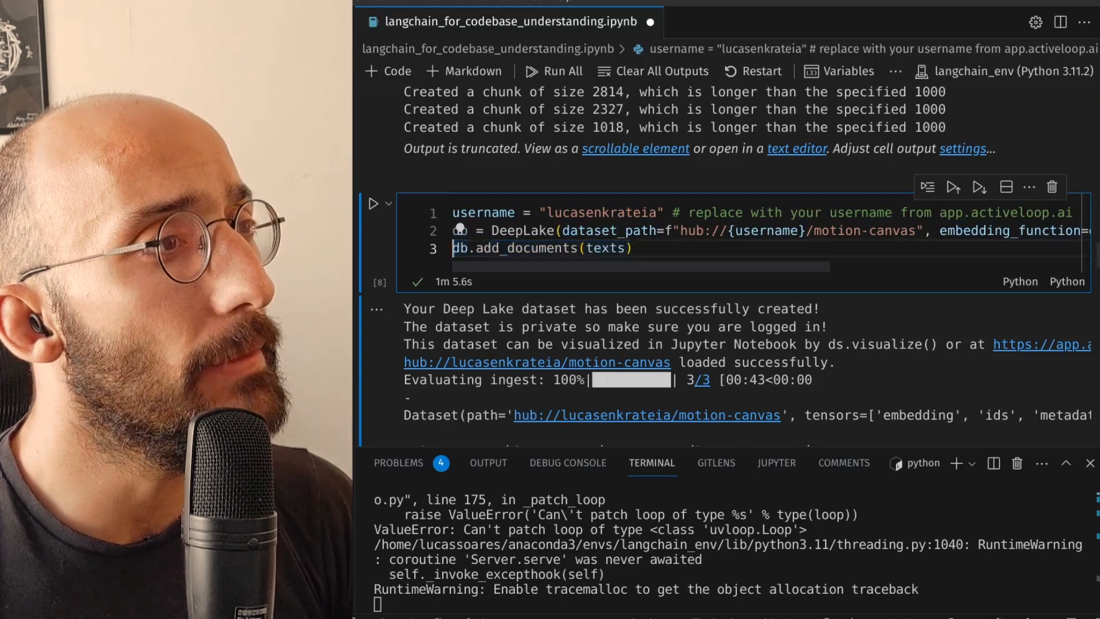
- Review the DeepLake dataset_path and embedding_function=embeddings arguments and the upload output
scroll("right", 3)
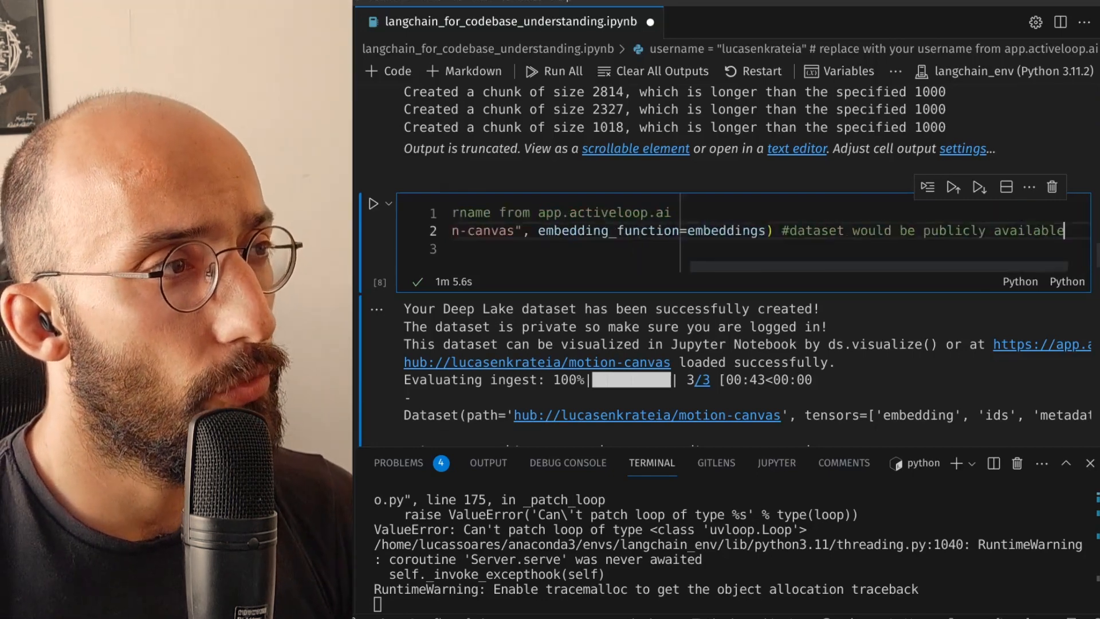
double_click(727, 230)
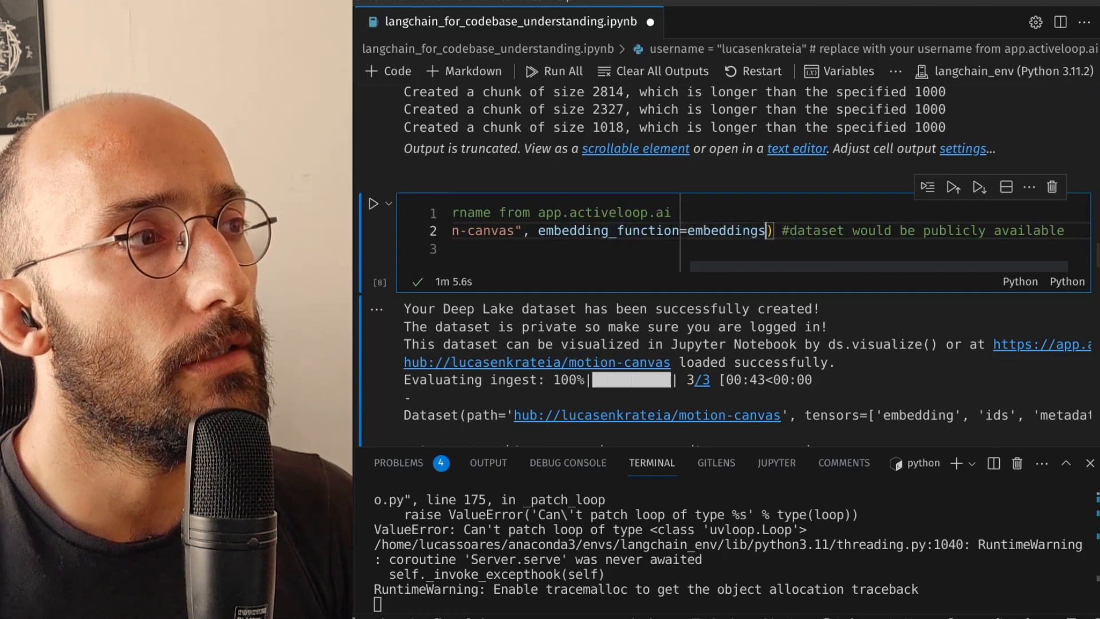
scroll("left", 3)
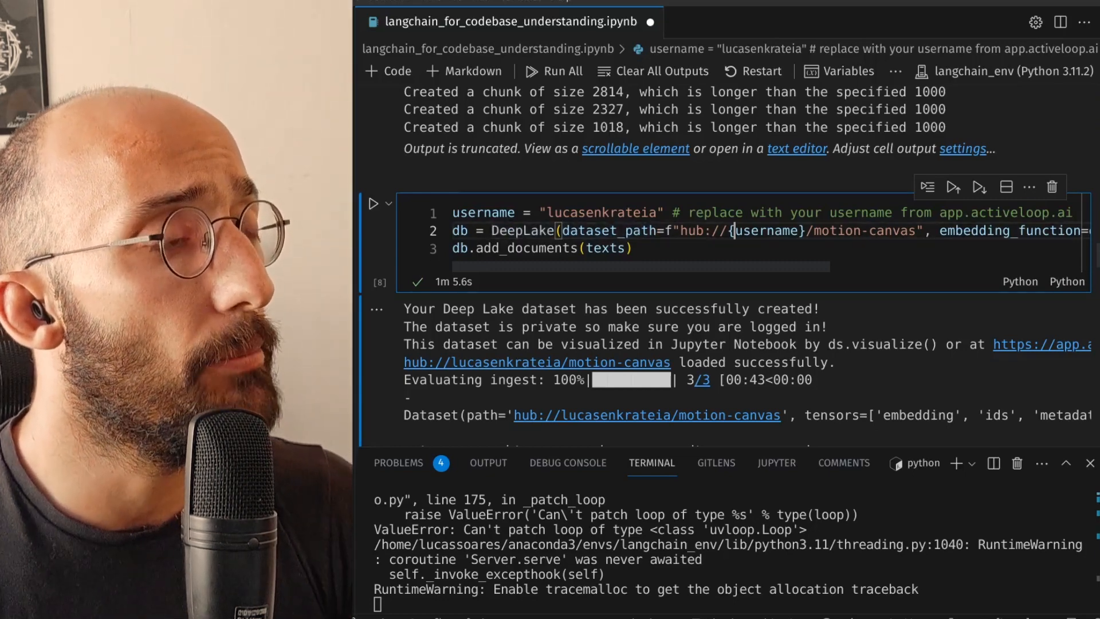
double_click(483, 213)
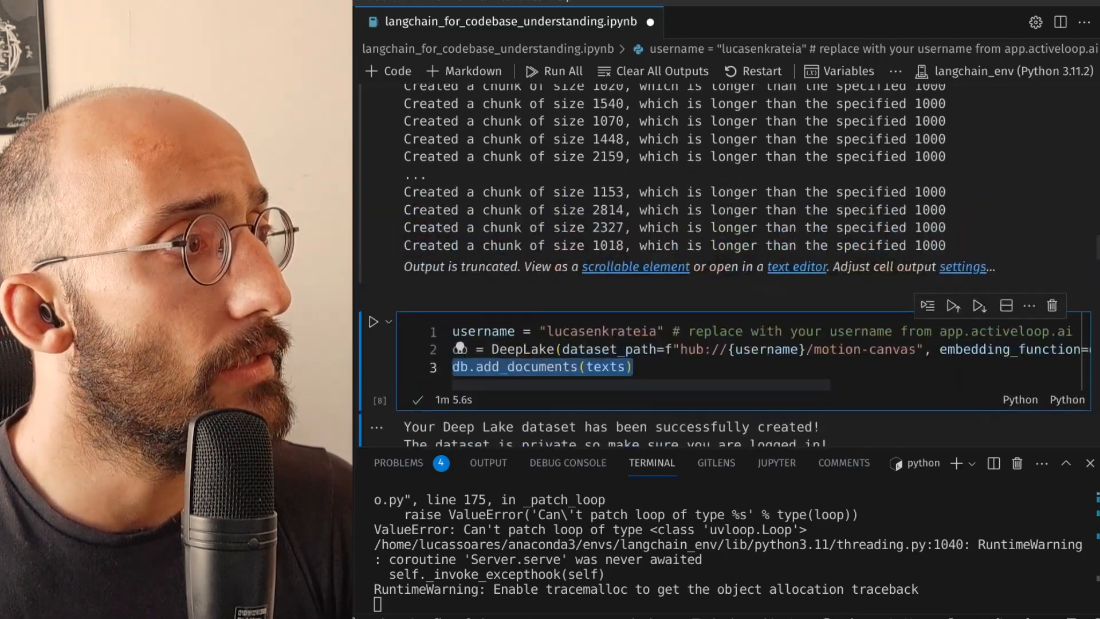
scroll("up", 3)
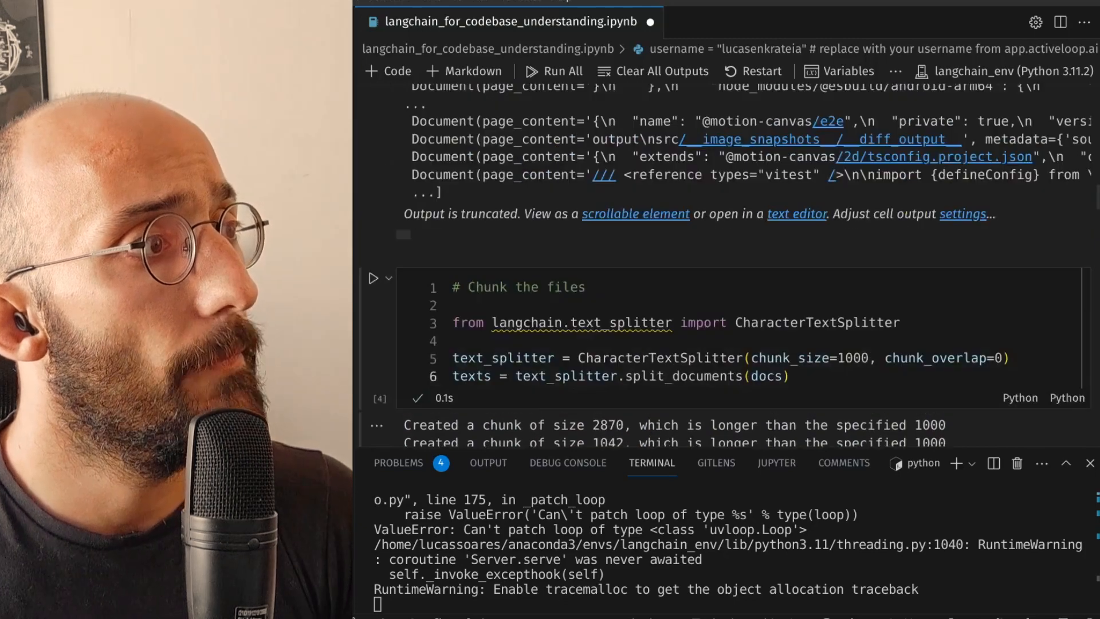
scroll("down", 3)
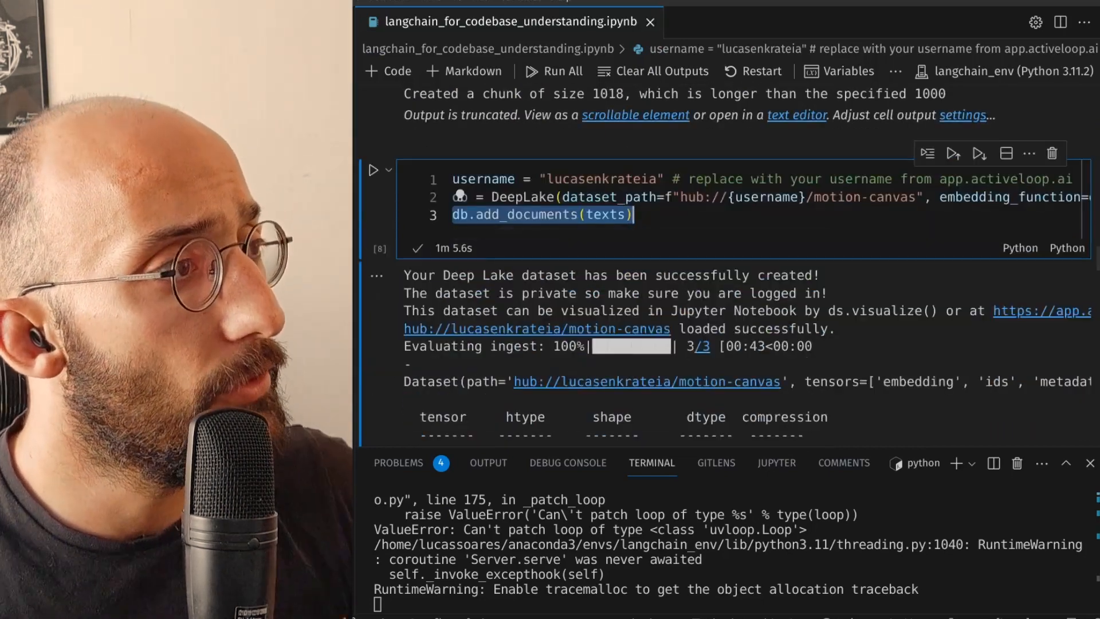
scroll("down", 3)
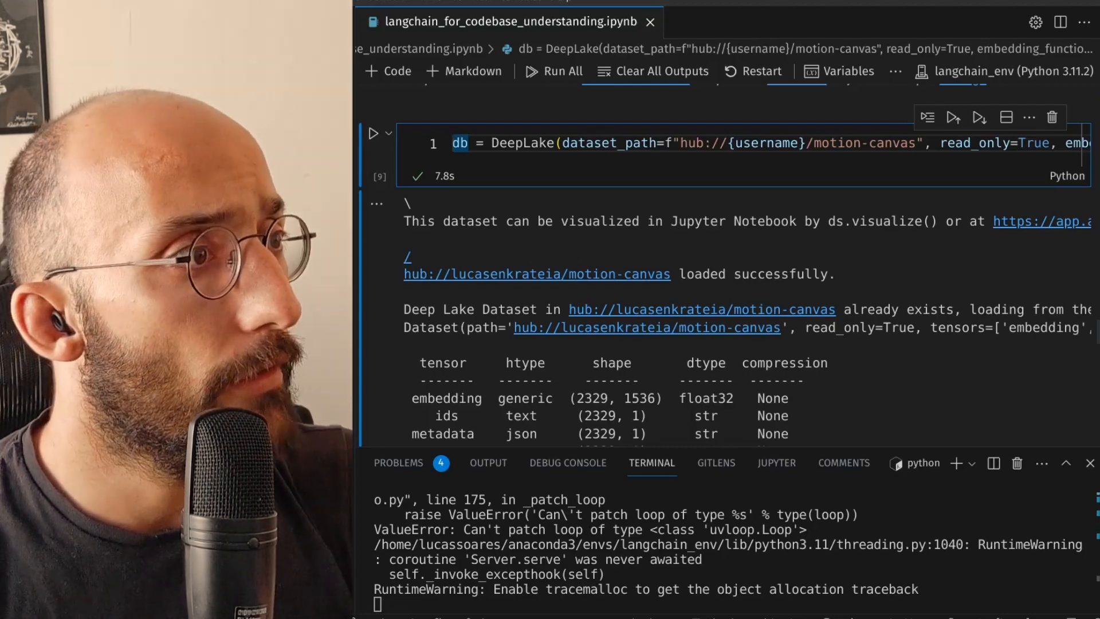
- Scroll to the read-only DeepLake reload cell showing embedding, ids, metadata and text tensors
scroll("down", 3)
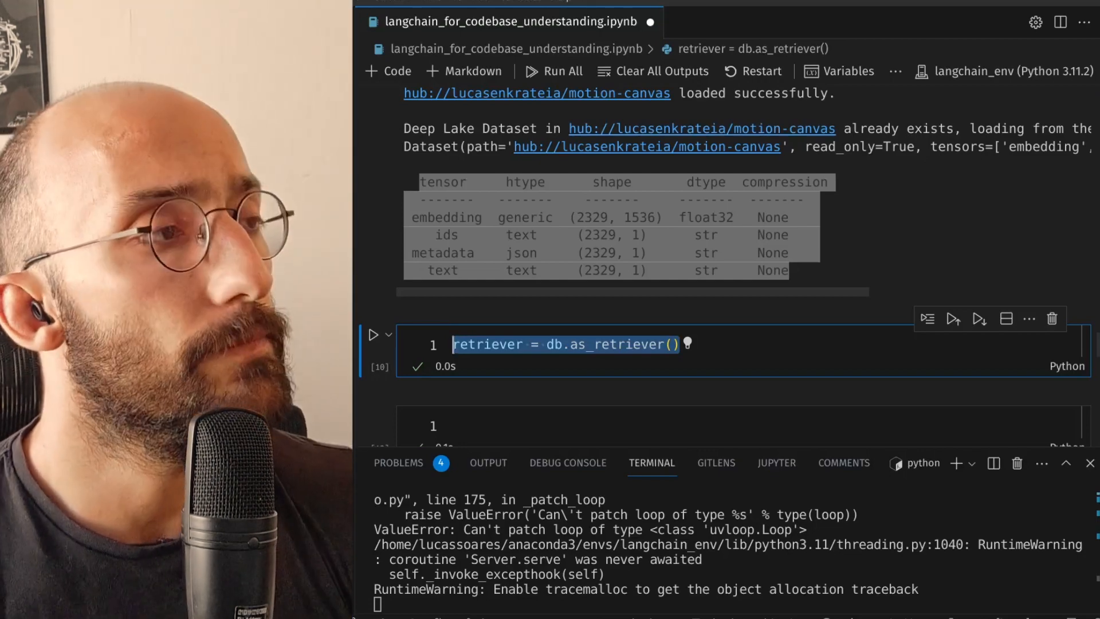
- Set retriever = db.as_retriever() with search_kwargs distance_metric 'cos', fetch_k 100, maximal_marginal_relevance True and k 10
type("retriever.search_kwargs['distance_metric'] = 'cos'")
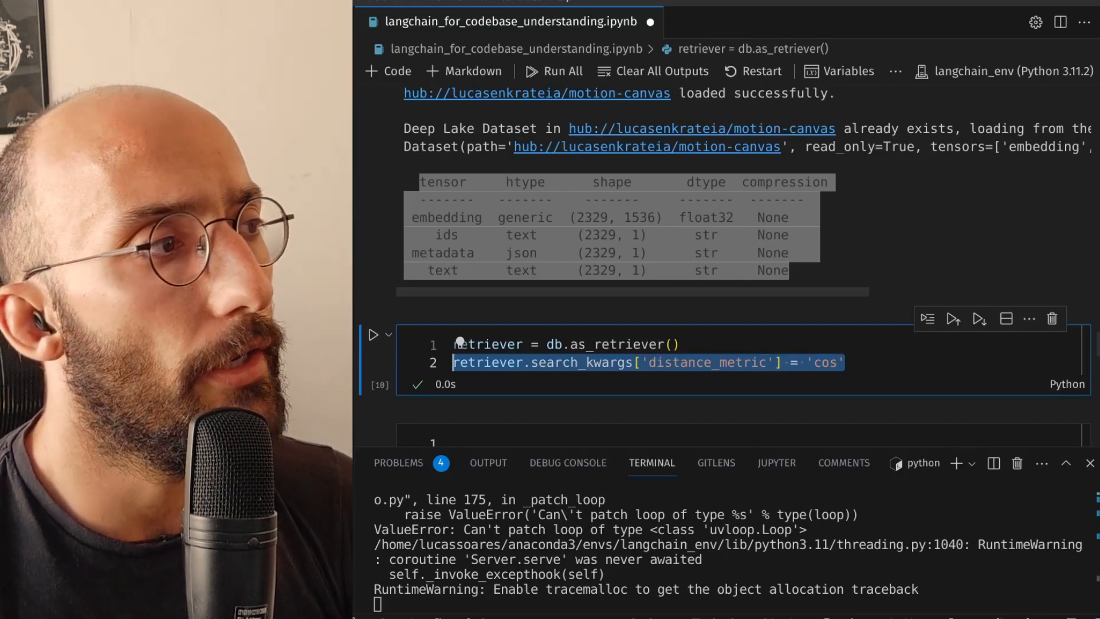
type("retriever.search_kwargs['fetch_k'] = 100")
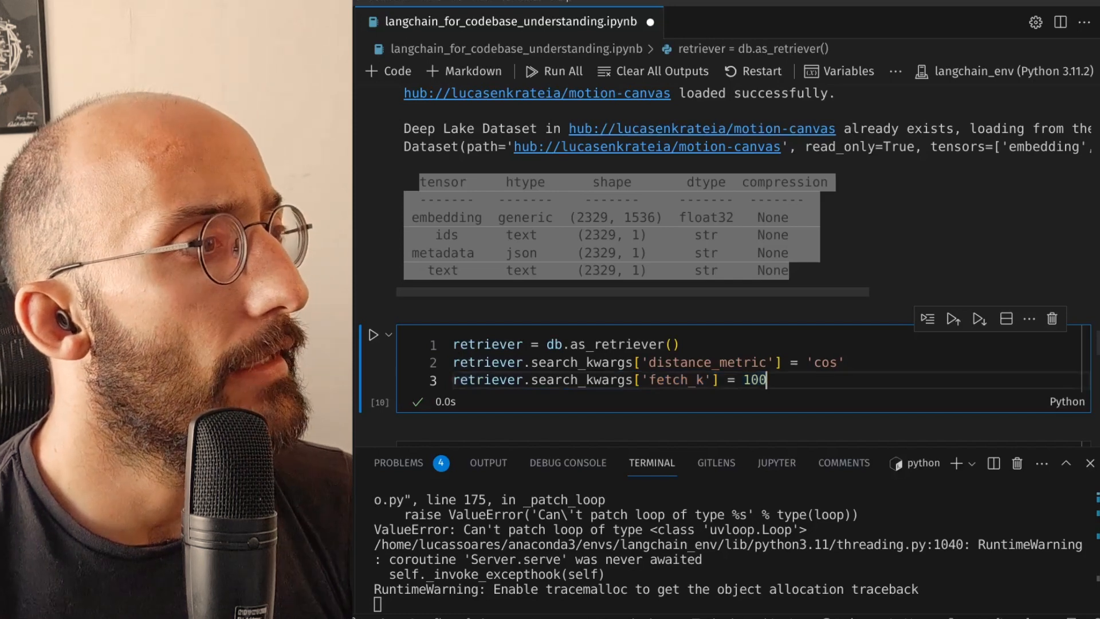
type("retriever.search_kwargs['maximal_marginal_relevance'] = True")
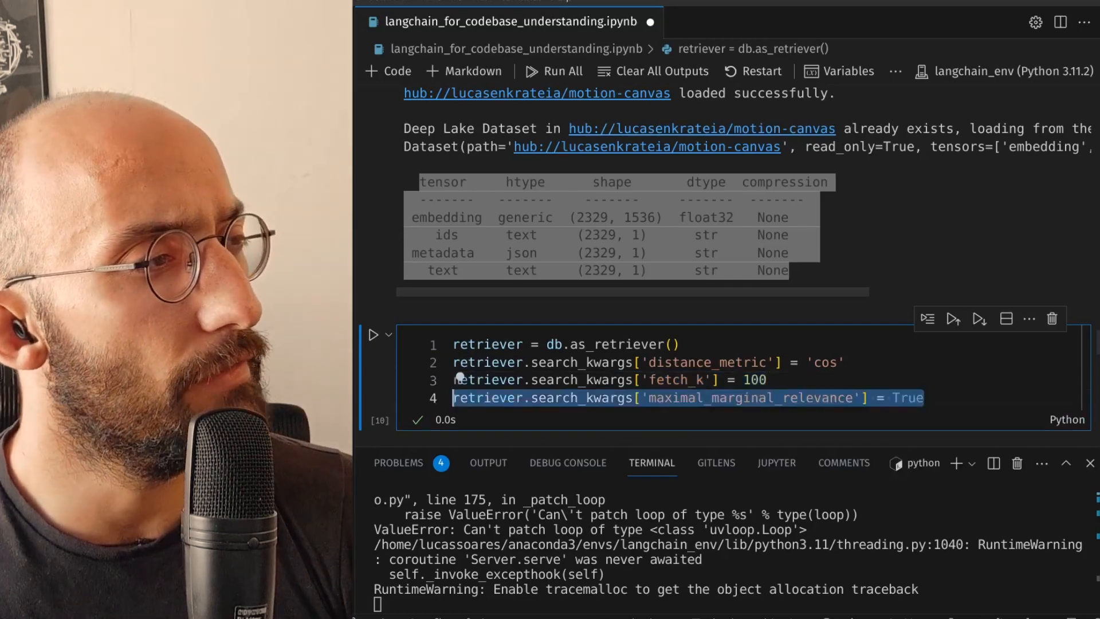
left_click(768, 398)
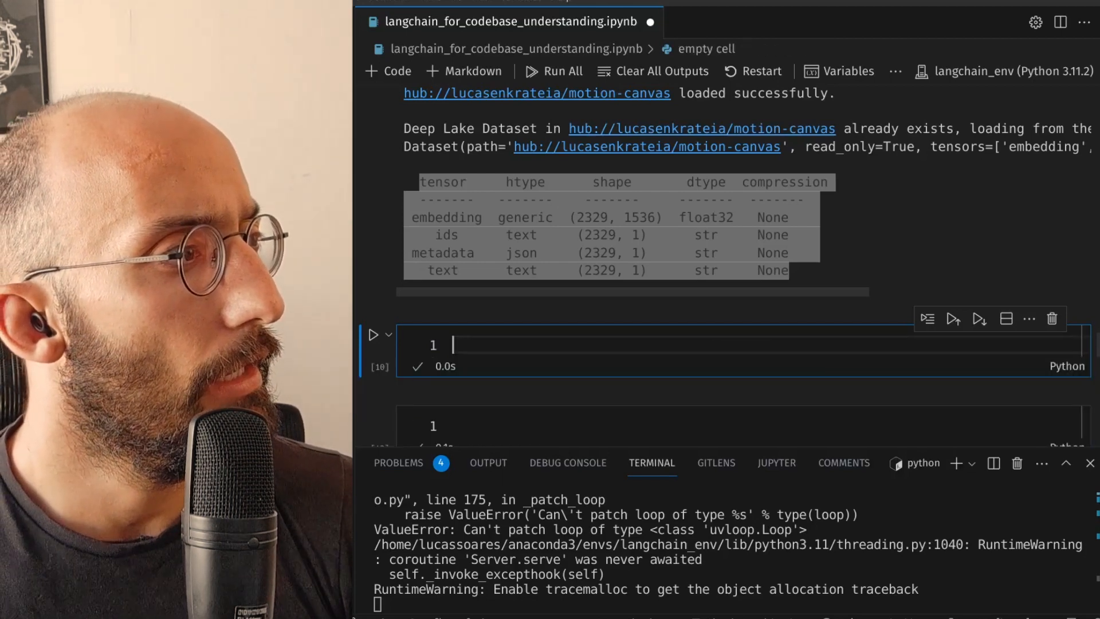
type("retriever = db.as_retriever()")
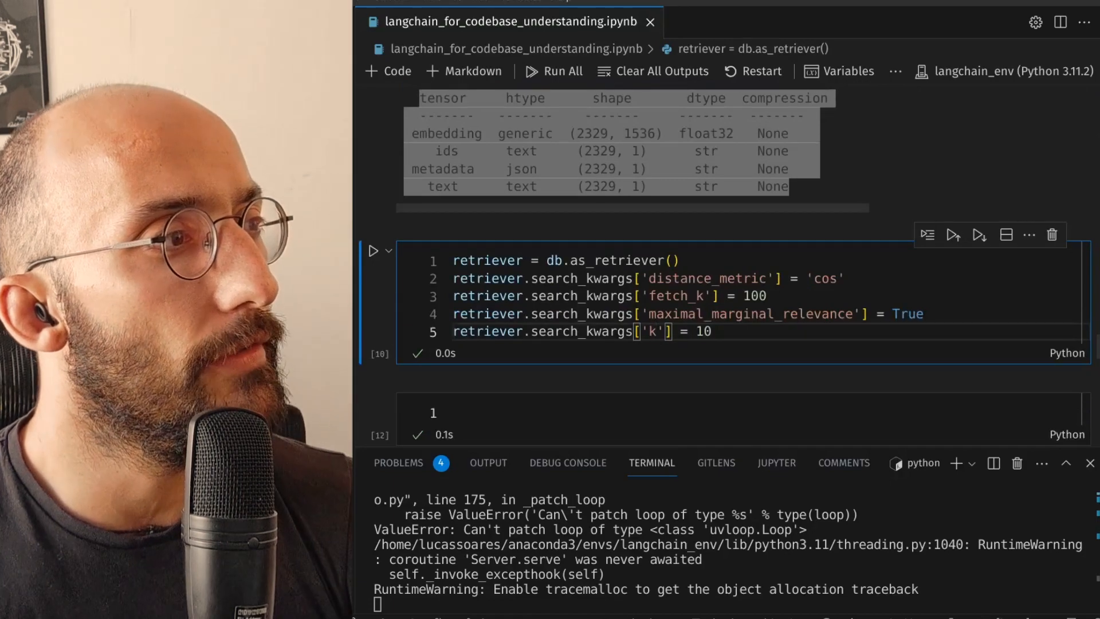
double_click(698, 331)
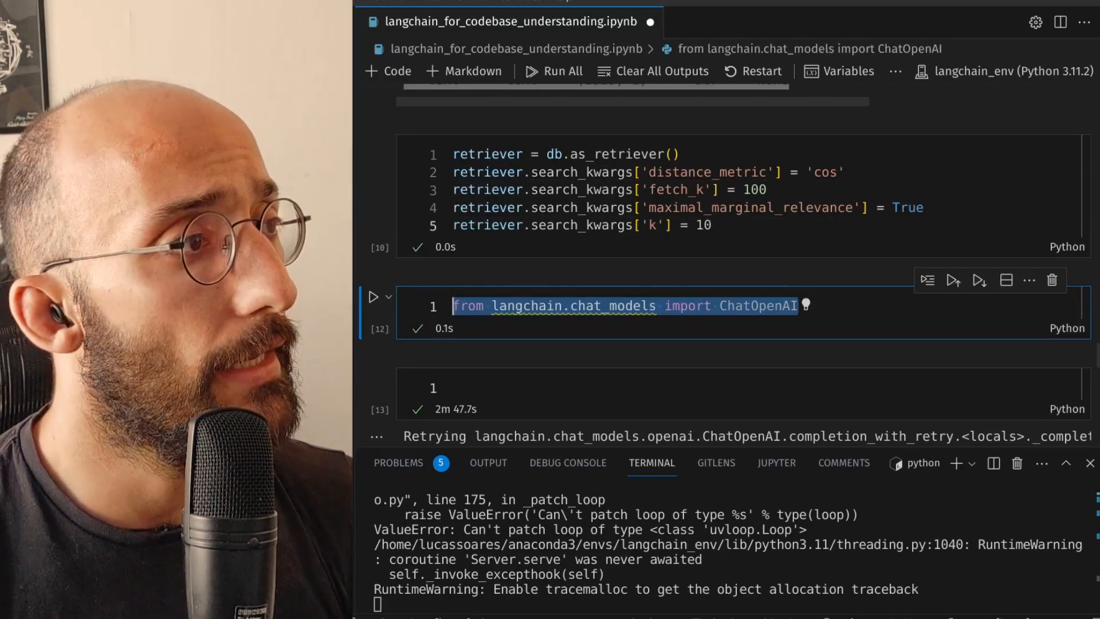
- Import ConversationalRetrievalChain and define qa = ConversationalRetrievalChain.from_llm(model, retriever=retriever) with gpt-4 model
type("from langchain.chains import ConversationalRetrievalChain")
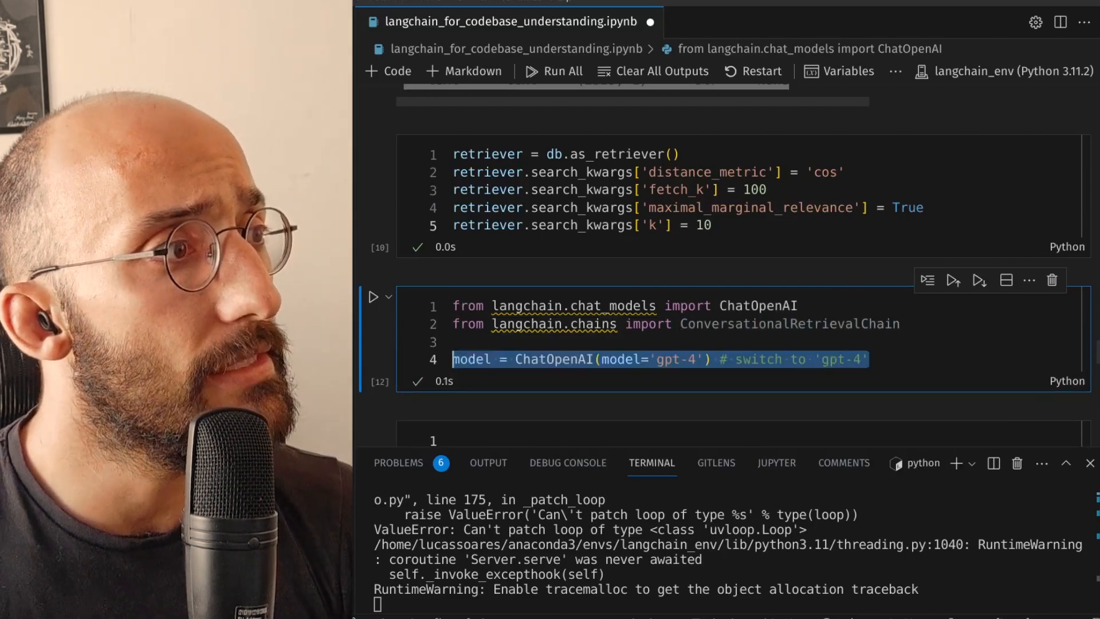
left_click(691, 358)
type("qa = ConversationalRetrievalChain.from_llm(model,retriever=retriever)")
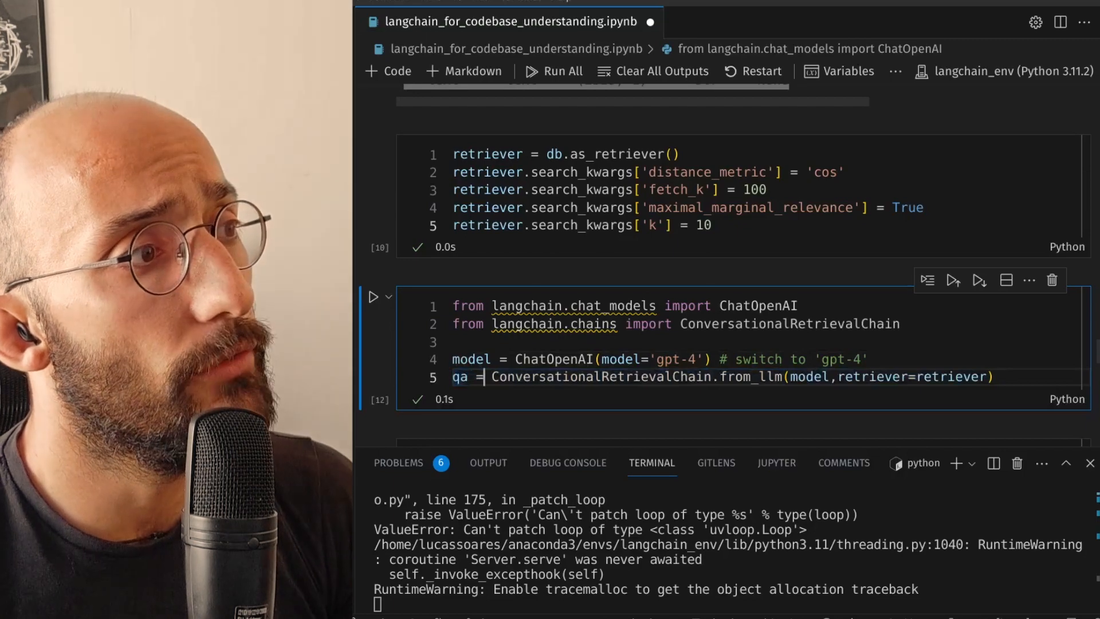
double_click(750, 377)
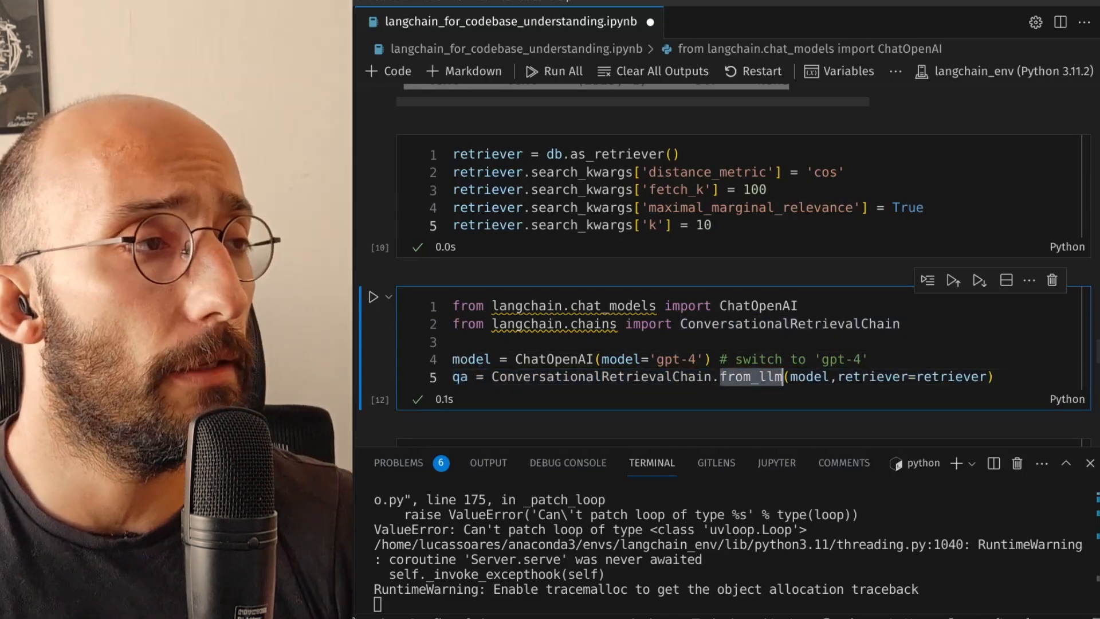
double_click(808, 377)
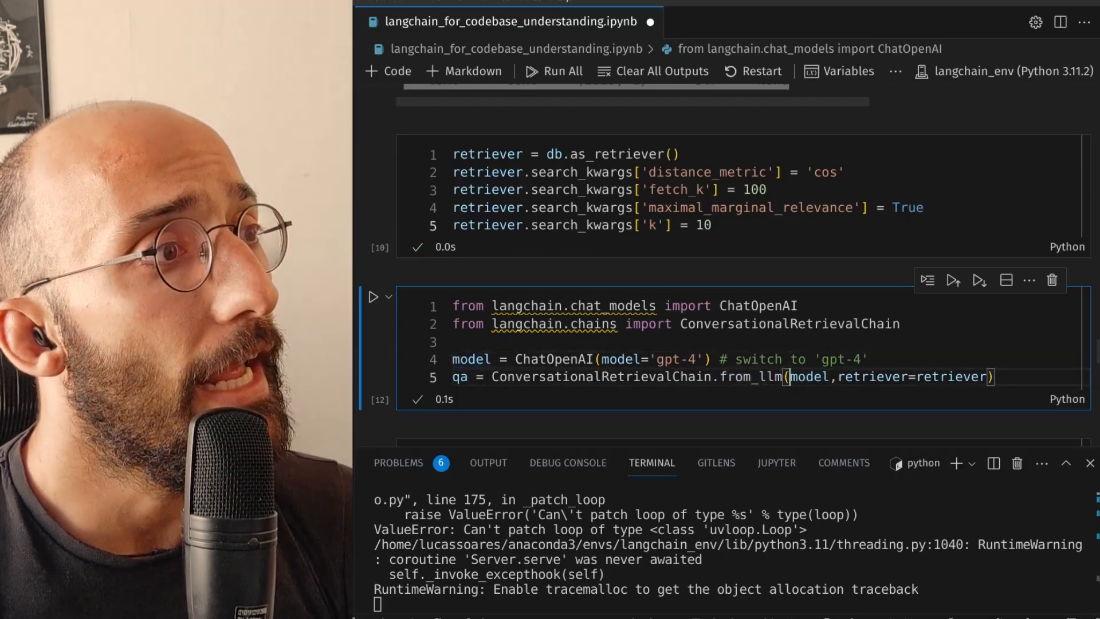
double_click(951, 377)
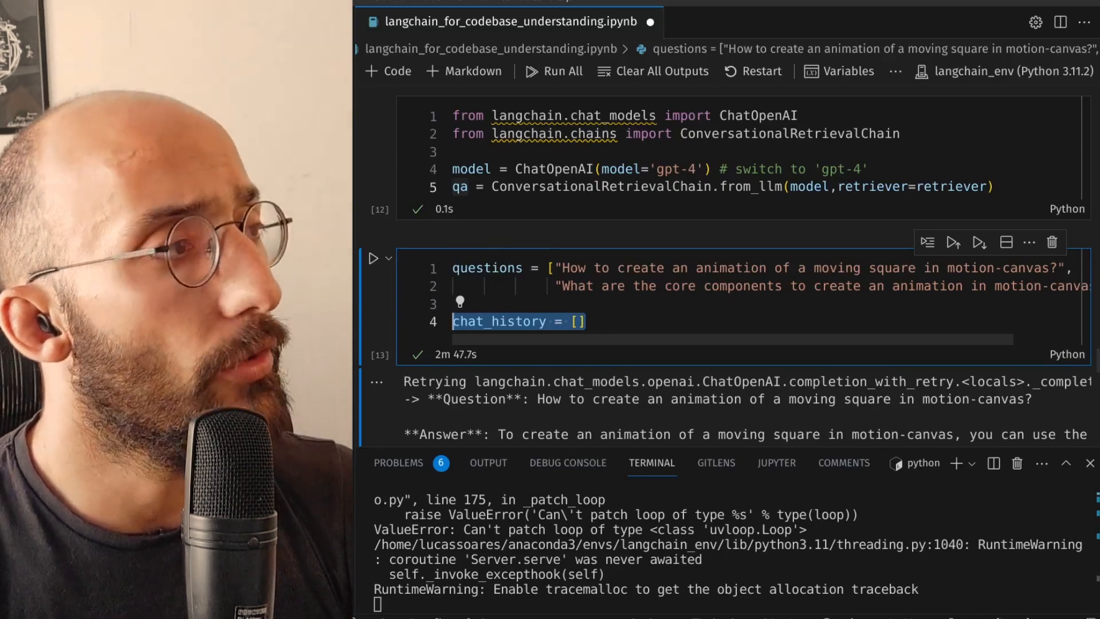
- Loop over questions calling qa, appending (question, result['answer']) to chat_history and printing Question and Answer lines
type("for question in questions:")
type("result = qa({\"question\": question, \"chat_history\": chat_history")
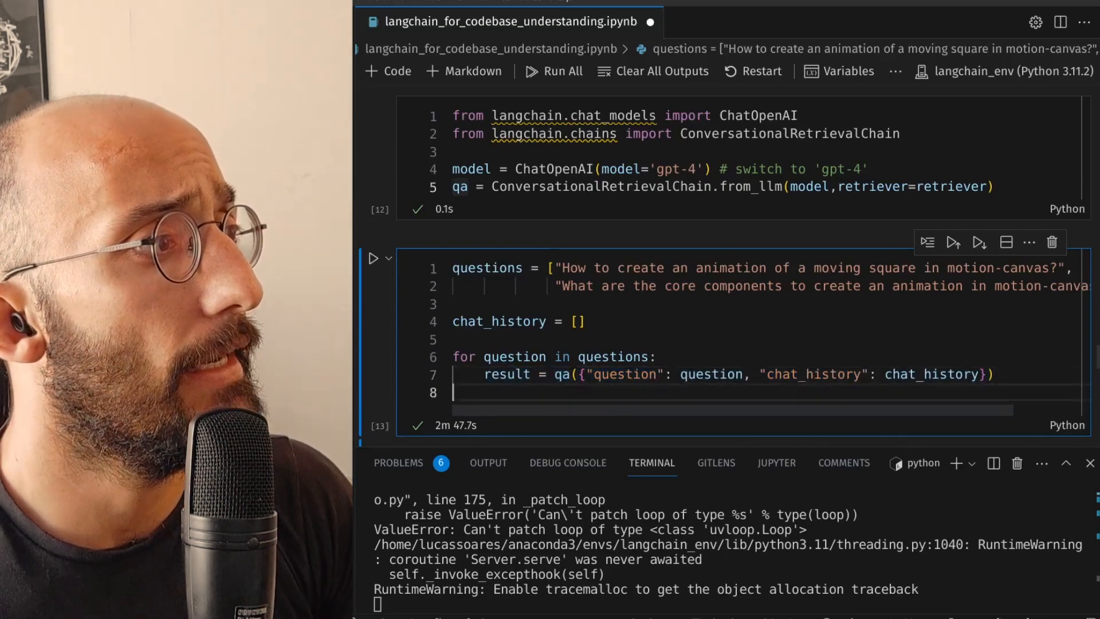
type("chat_history.append((question, result['answer']))")
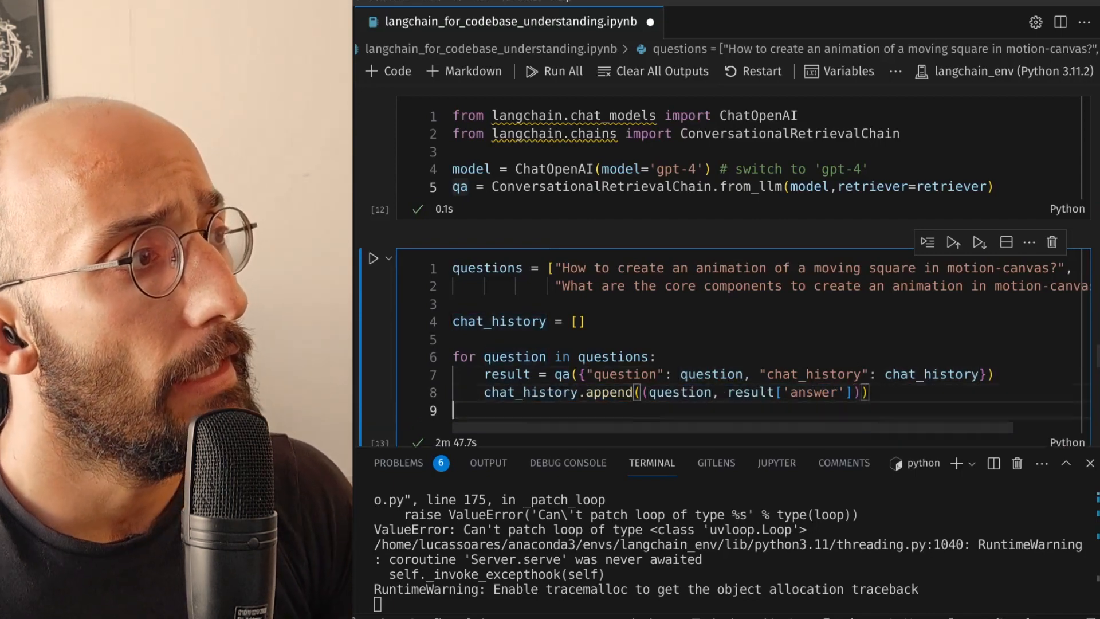
type("print(f\"-> **Question**: {question} \\n\")")
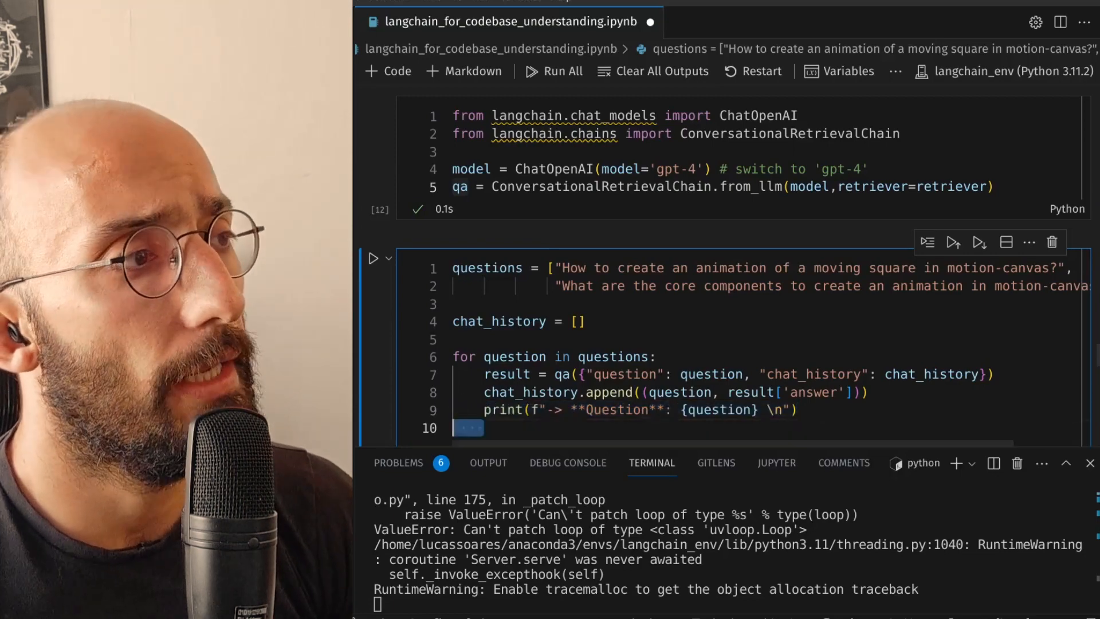
type("print(f\"**Answer**: {result['answer']} \\n\")")
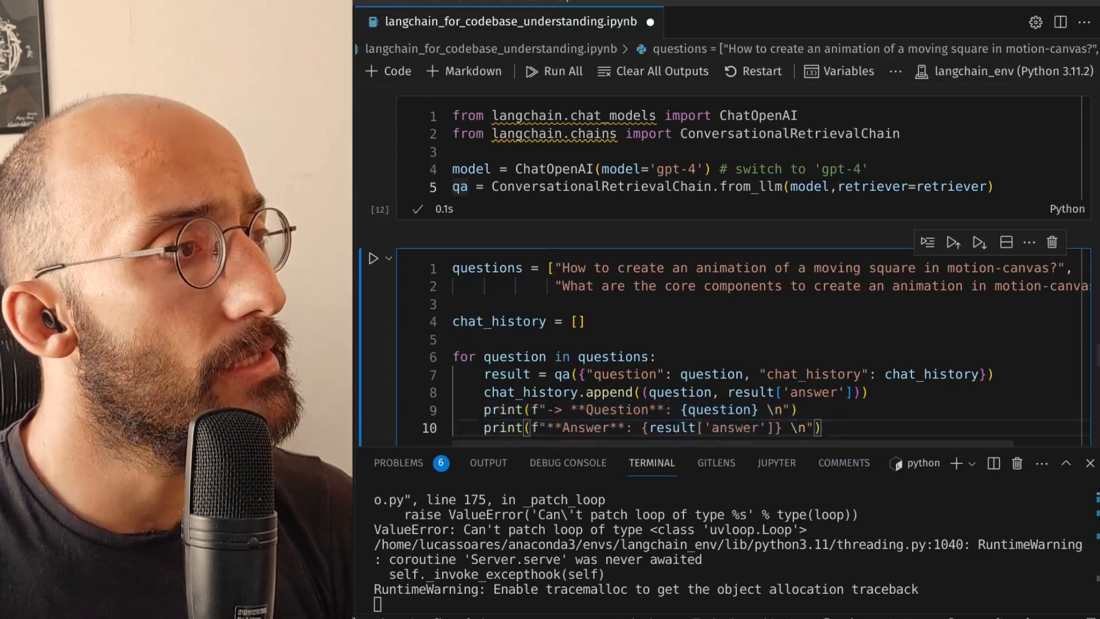
left_click(375, 258)
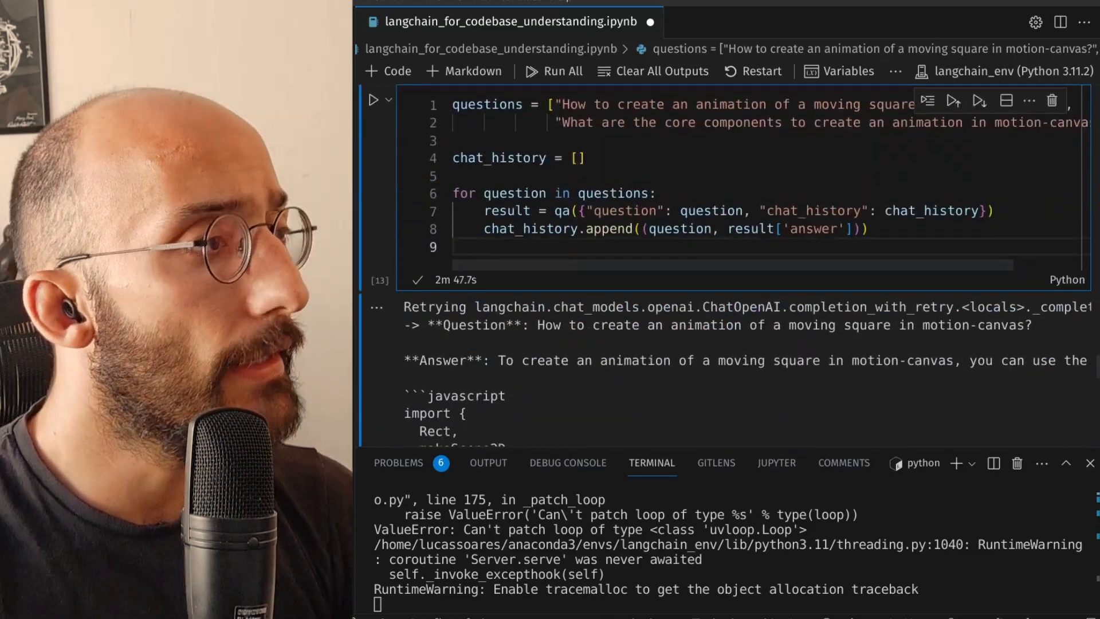
left_click(373, 99)
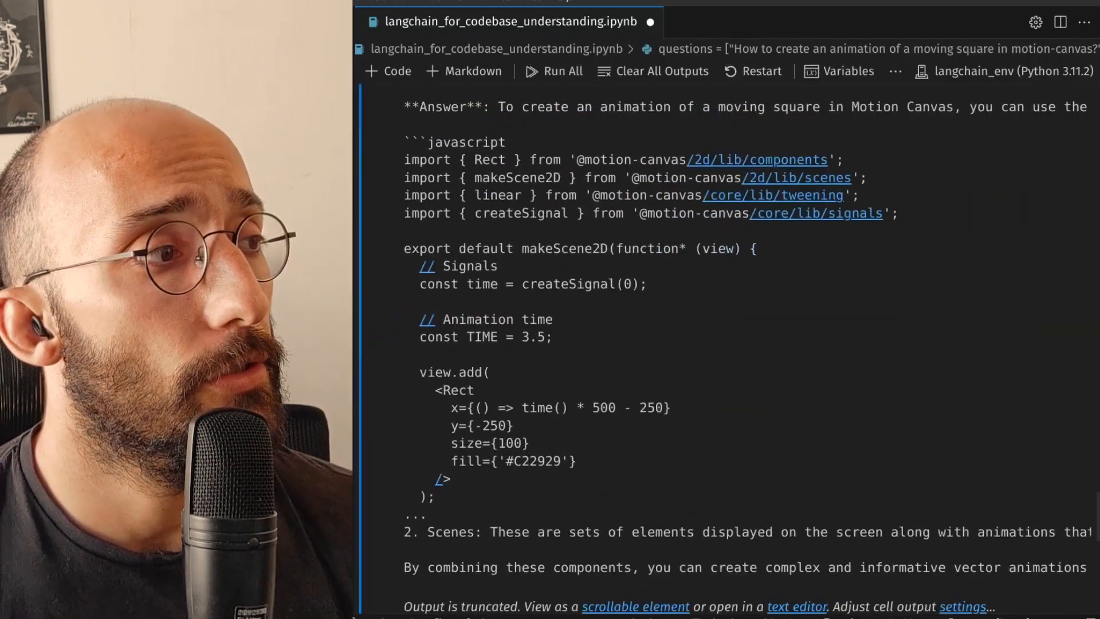
scroll("down", 3)
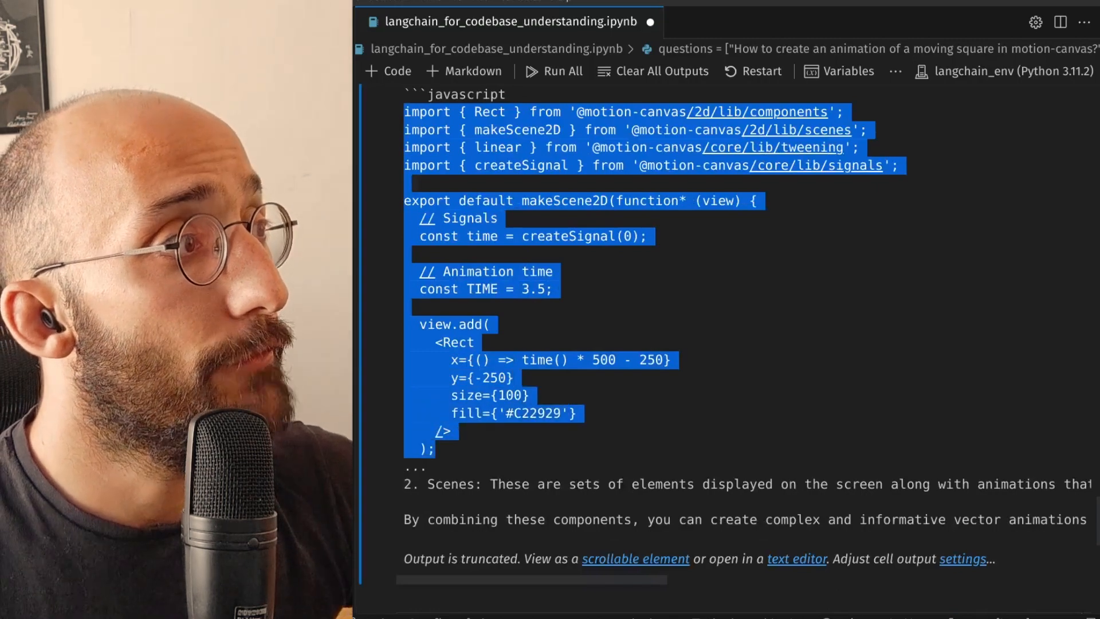
scroll("down", 3)
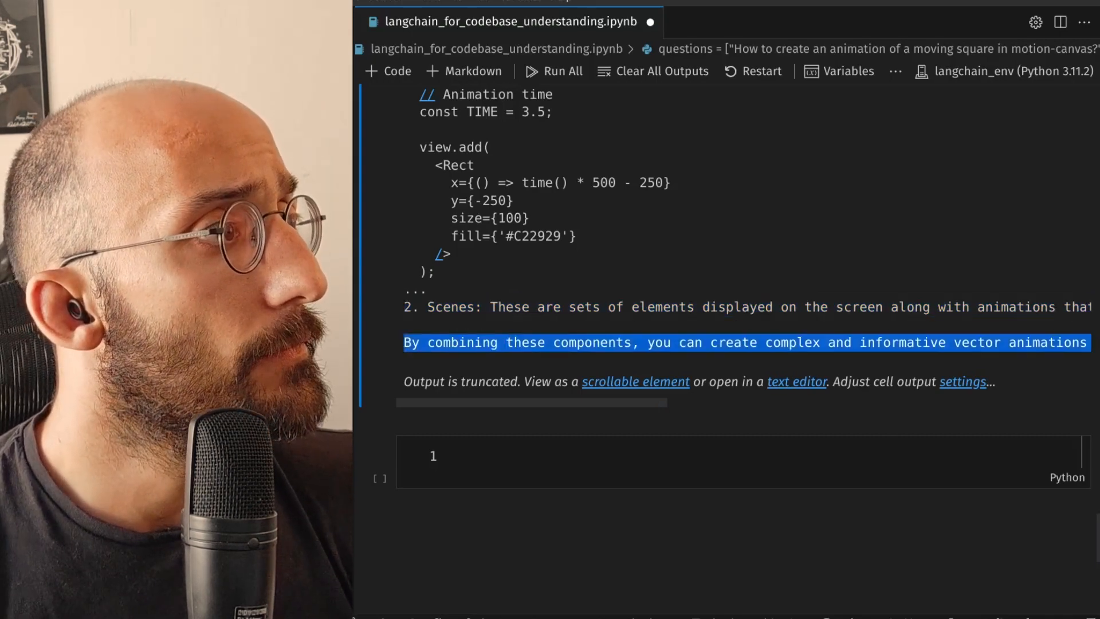
- View the full untruncated answers output in its own editor, then return to the notebook
left_click(796, 381)
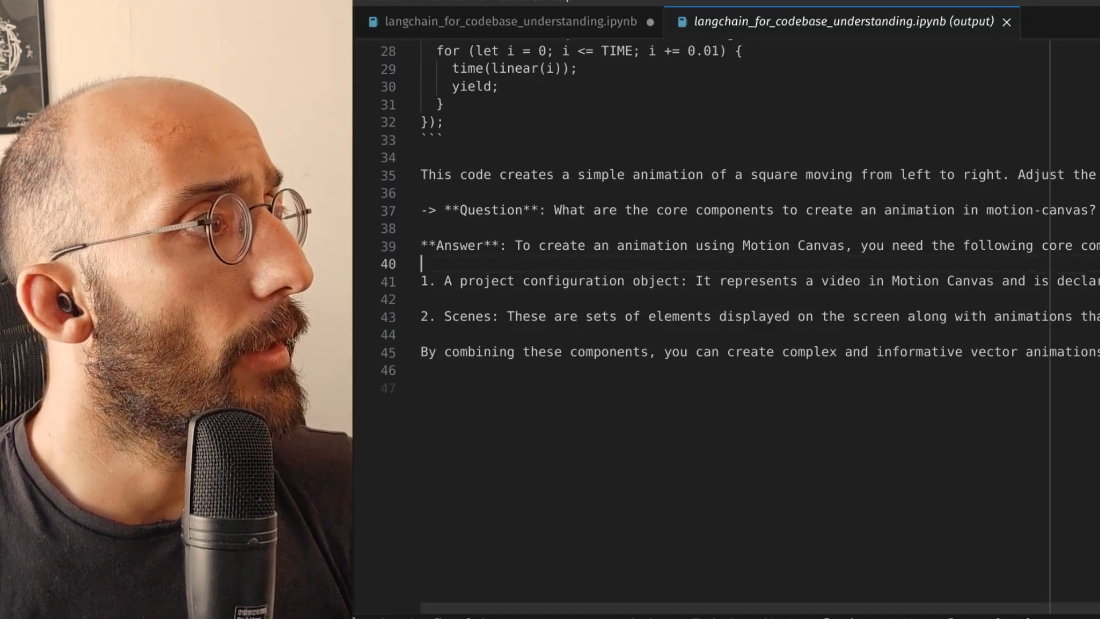
double_click(631, 281)
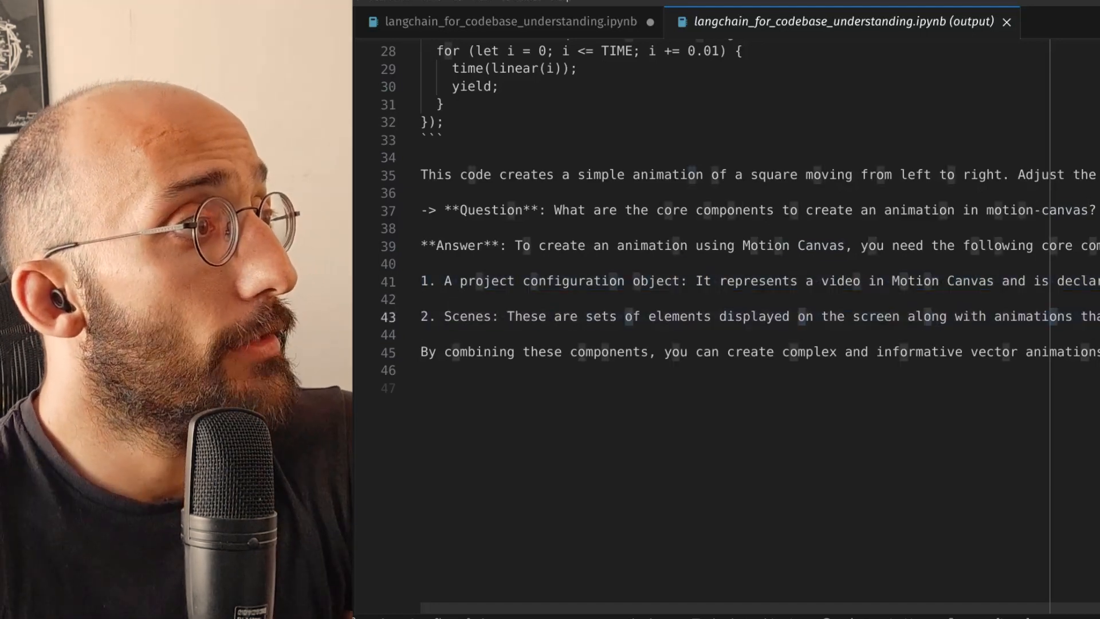
left_click(500, 21)
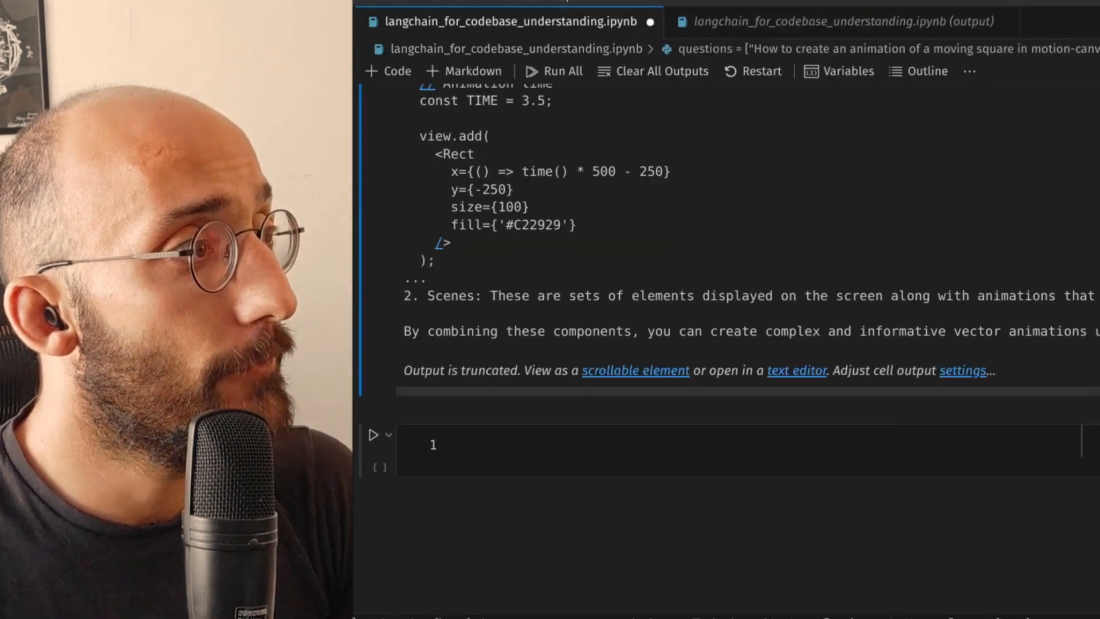